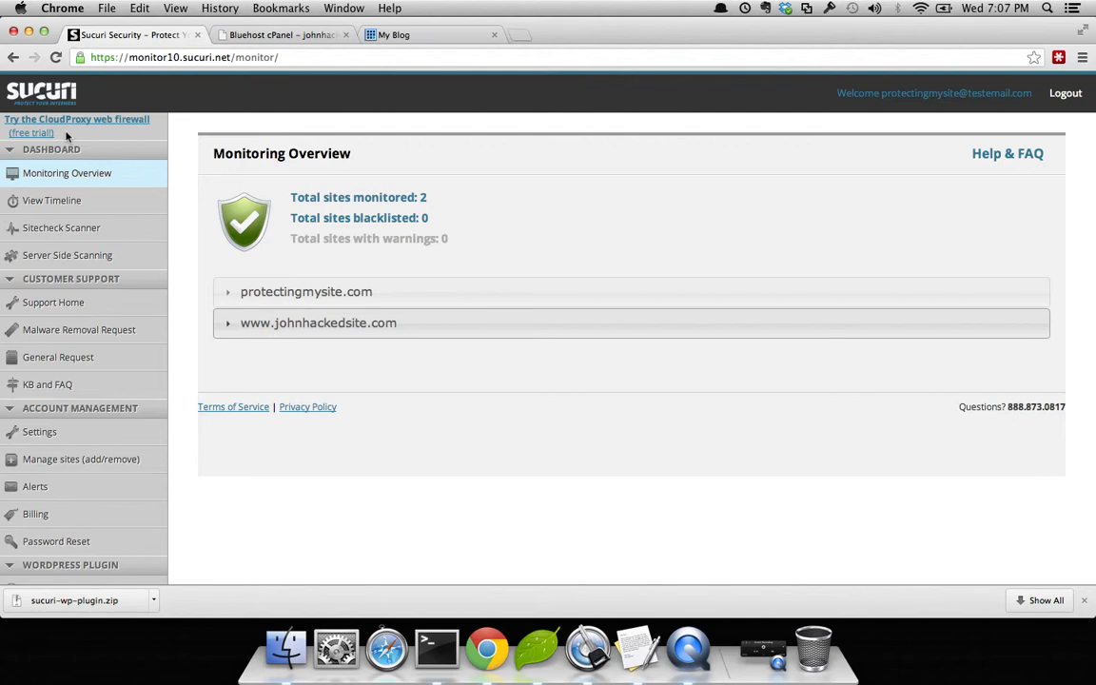
mouse_move(61, 308)
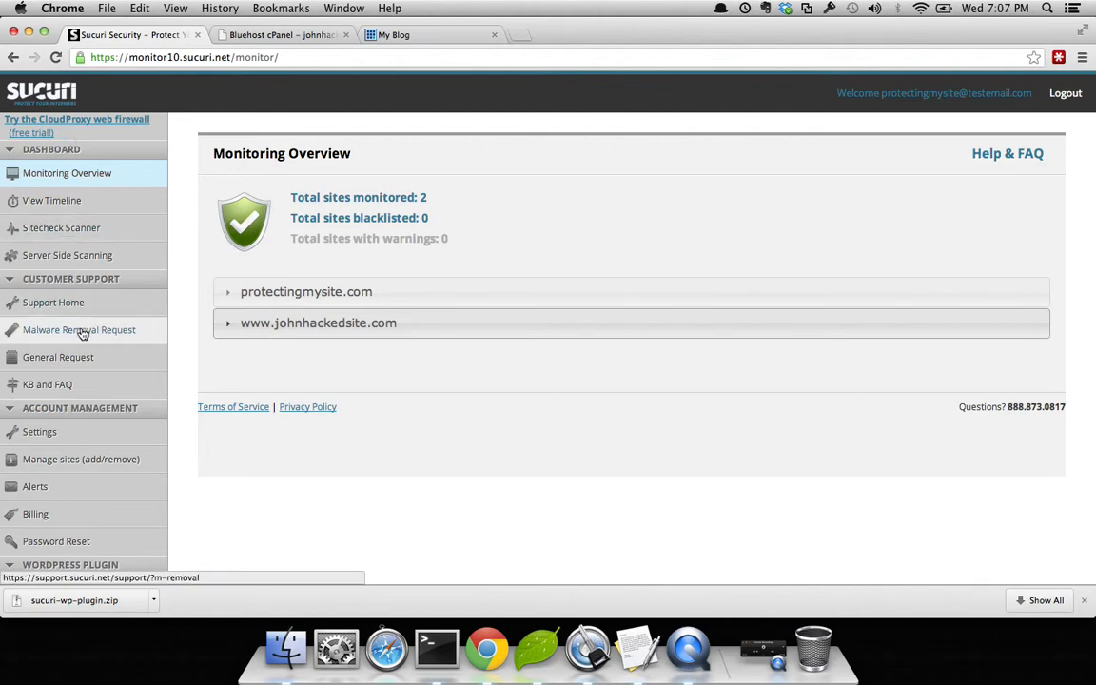
Step: Review the Malware Removal Request form from the top down to Submit Request, leaving all fields empty
left_click(79, 329)
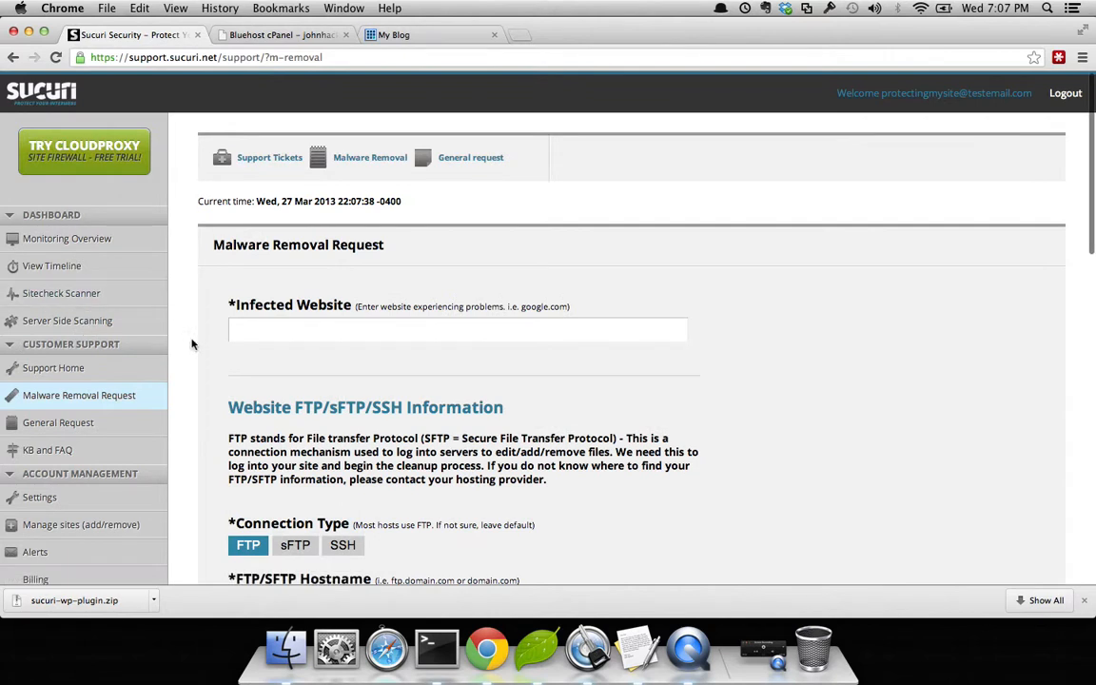
mouse_move(184, 426)
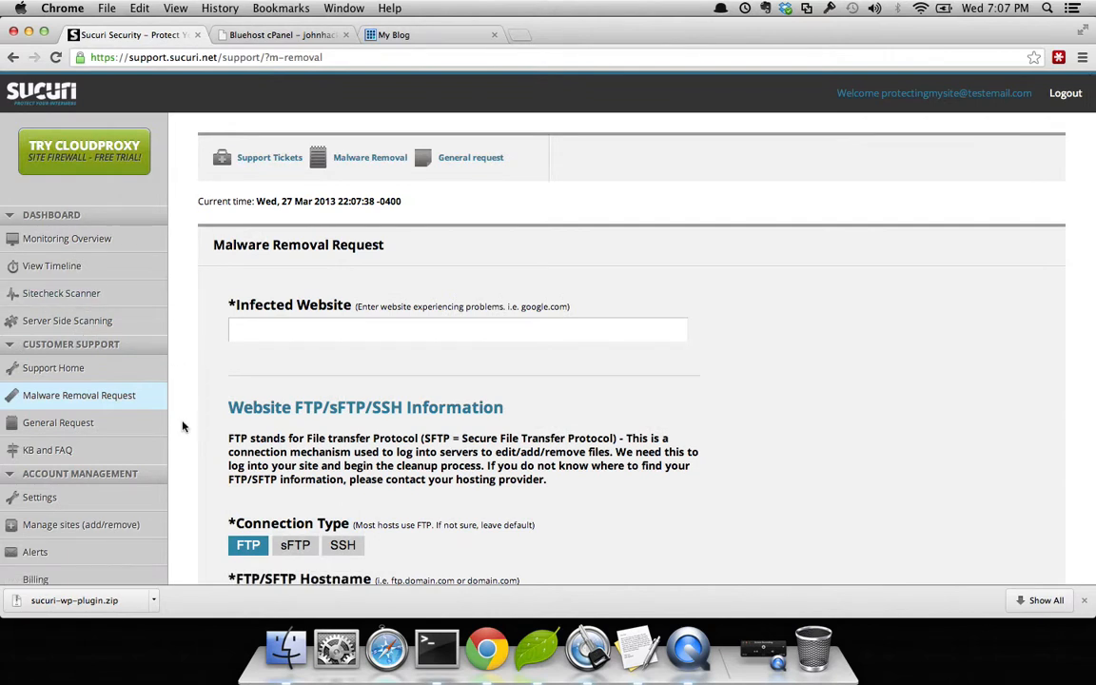
scroll("down", 3)
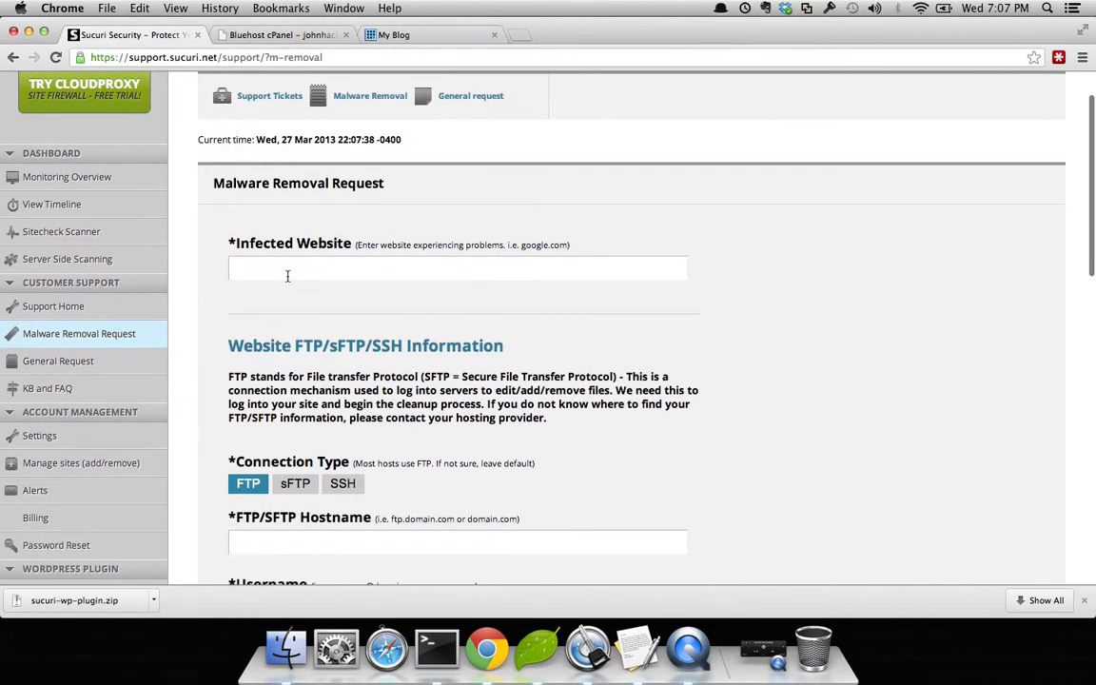
scroll("down", 3)
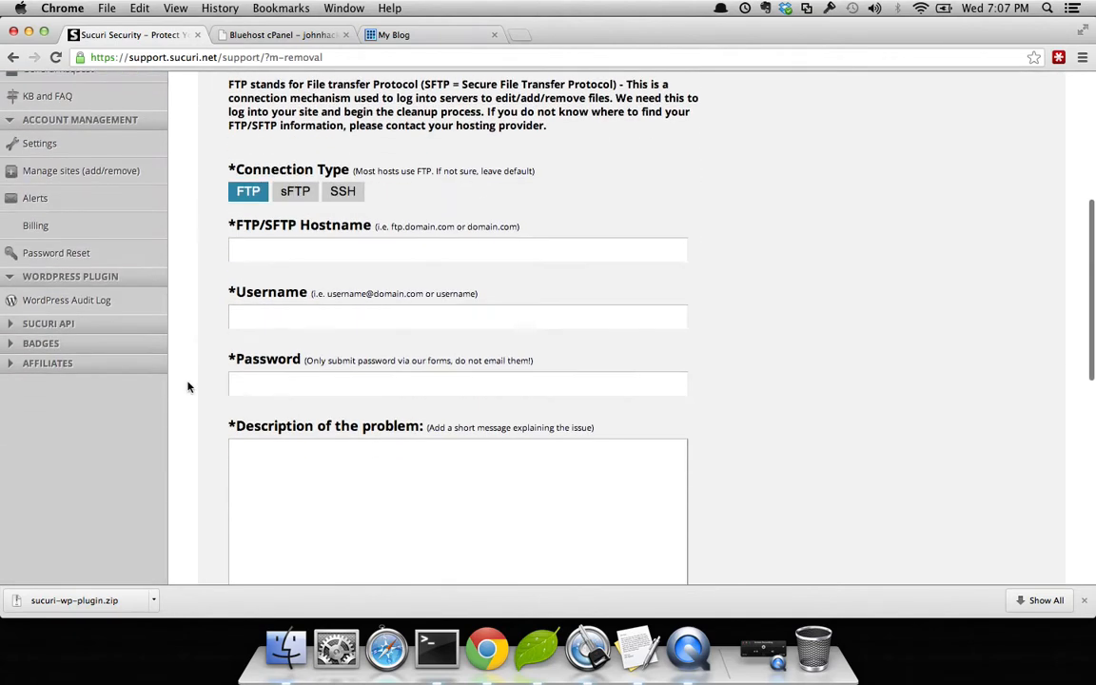
scroll("down", 3)
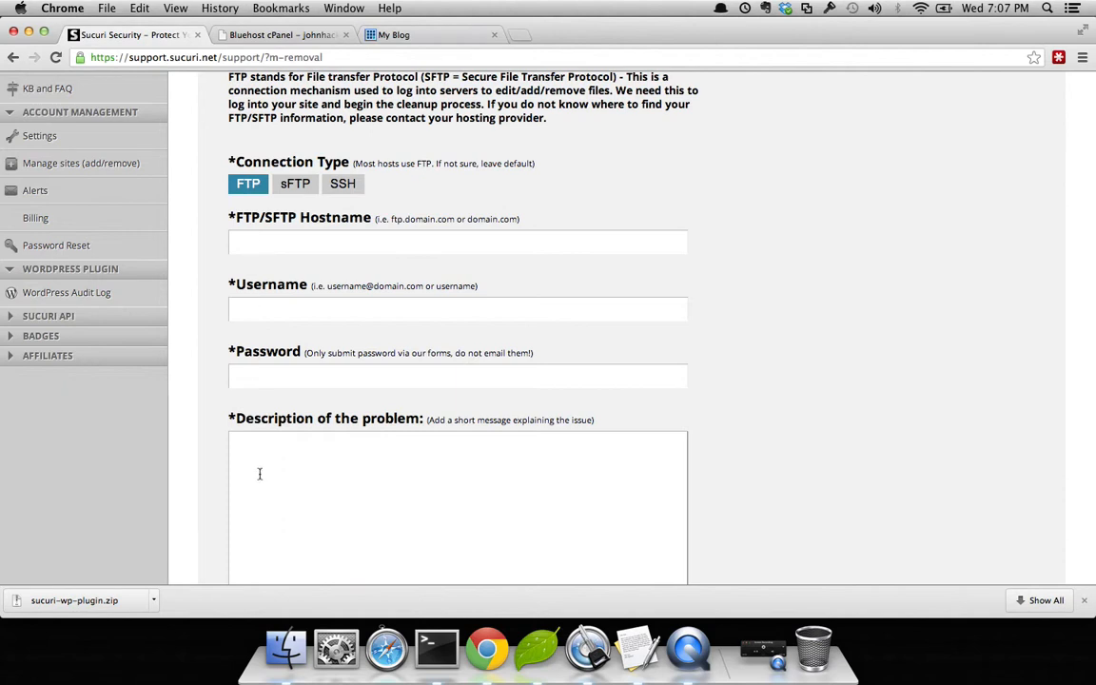
scroll("down", 3)
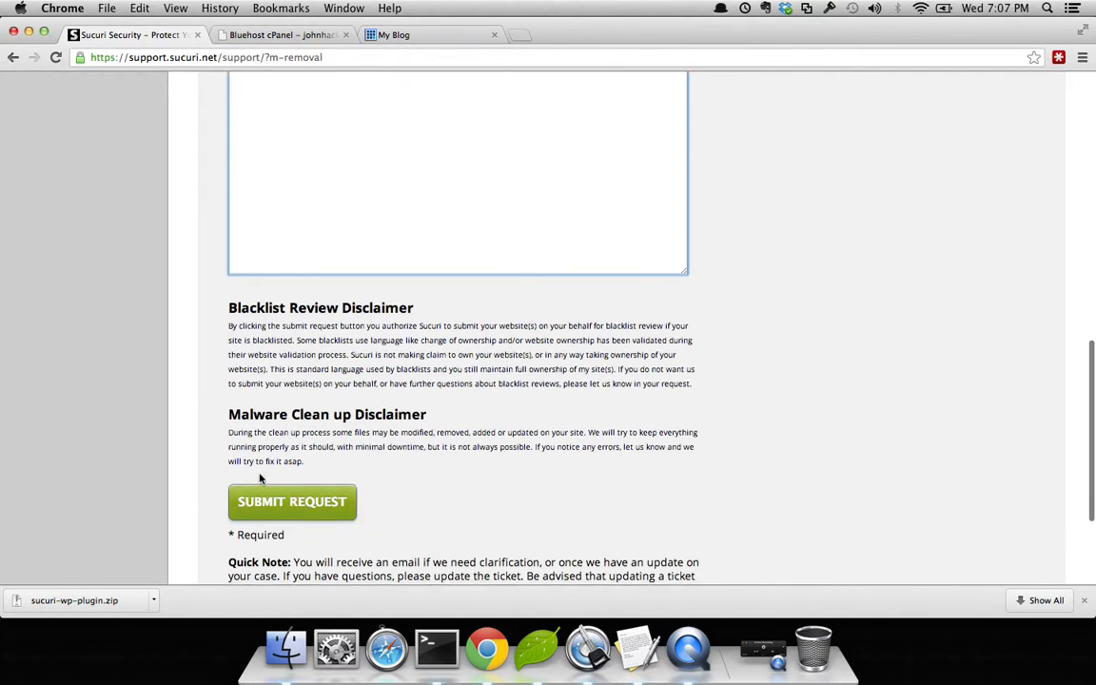
scroll("down", 3)
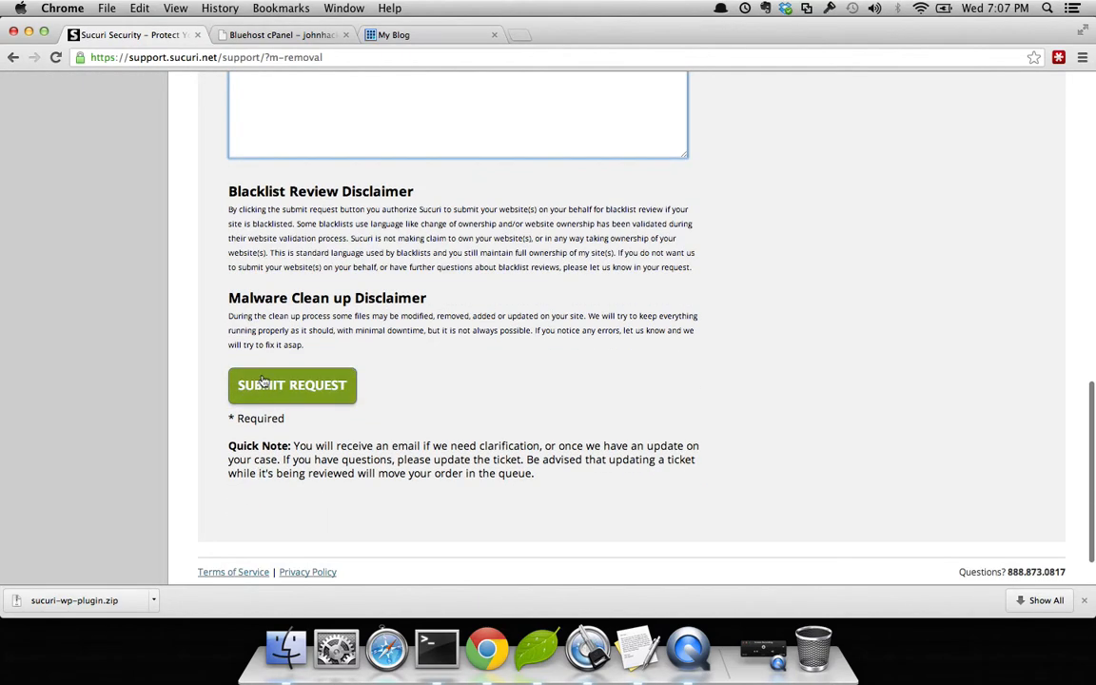
scroll("up", 3)
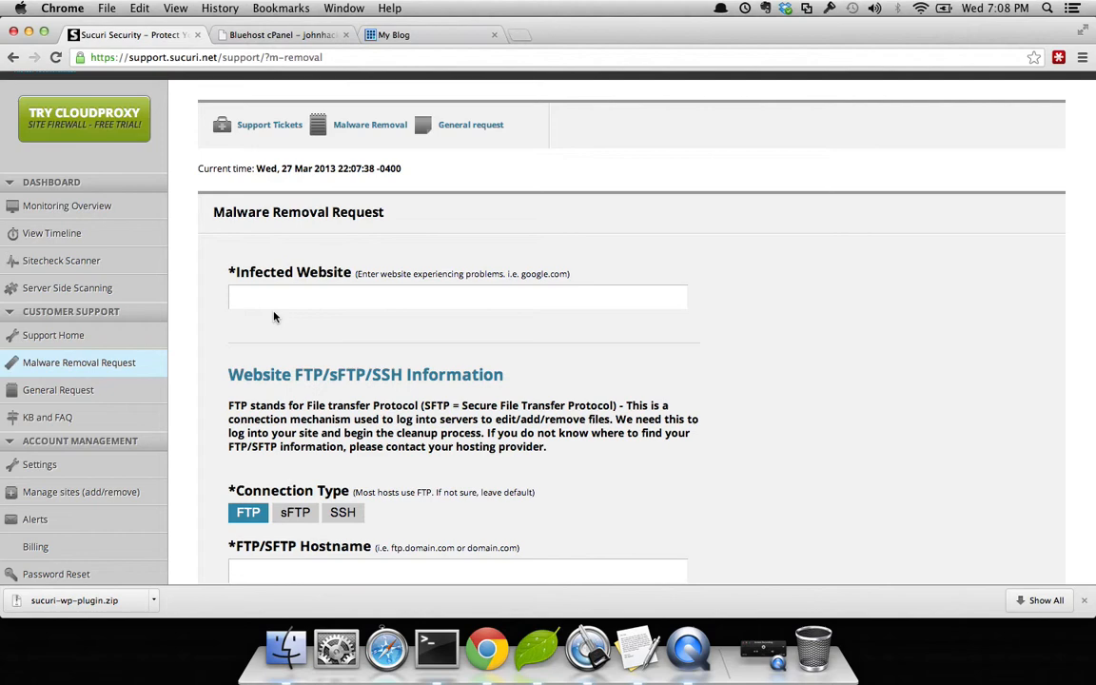
mouse_move(112, 194)
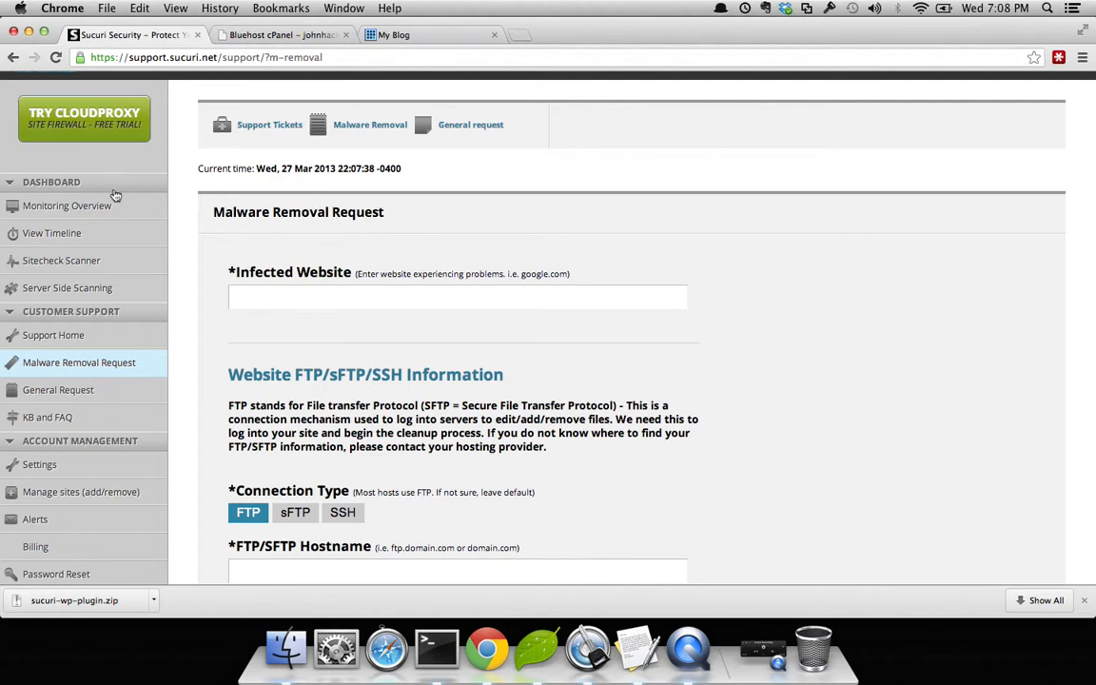
Step: View the Monitoring Overview listing the two clean monitored sites
left_click(66, 206)
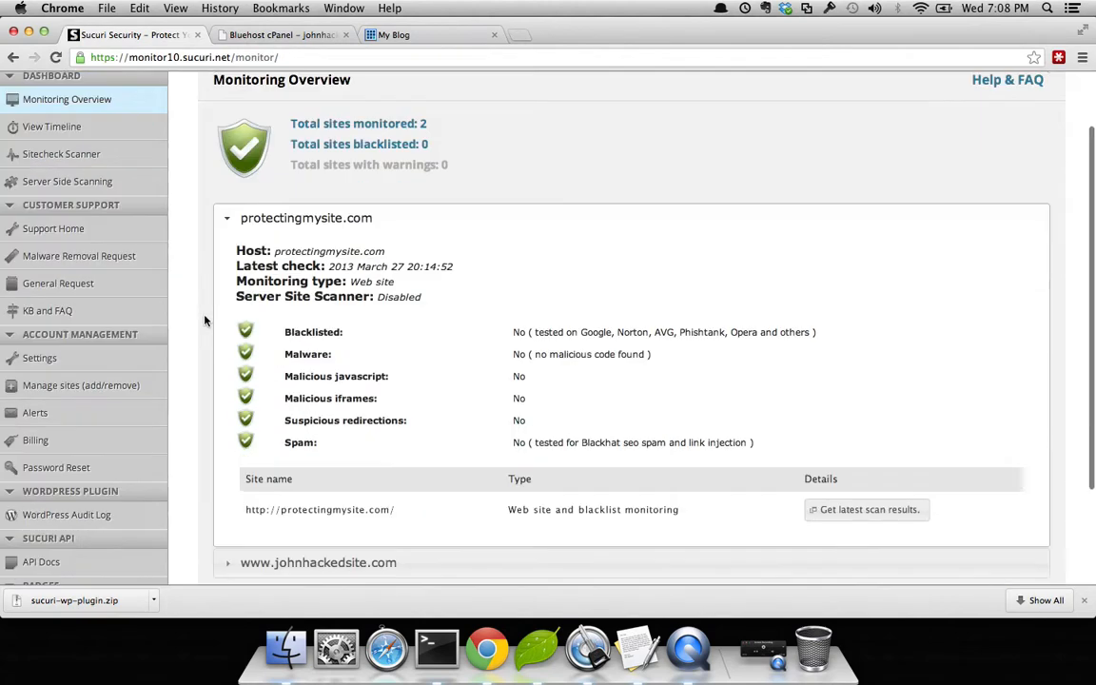
scroll("down", 3)
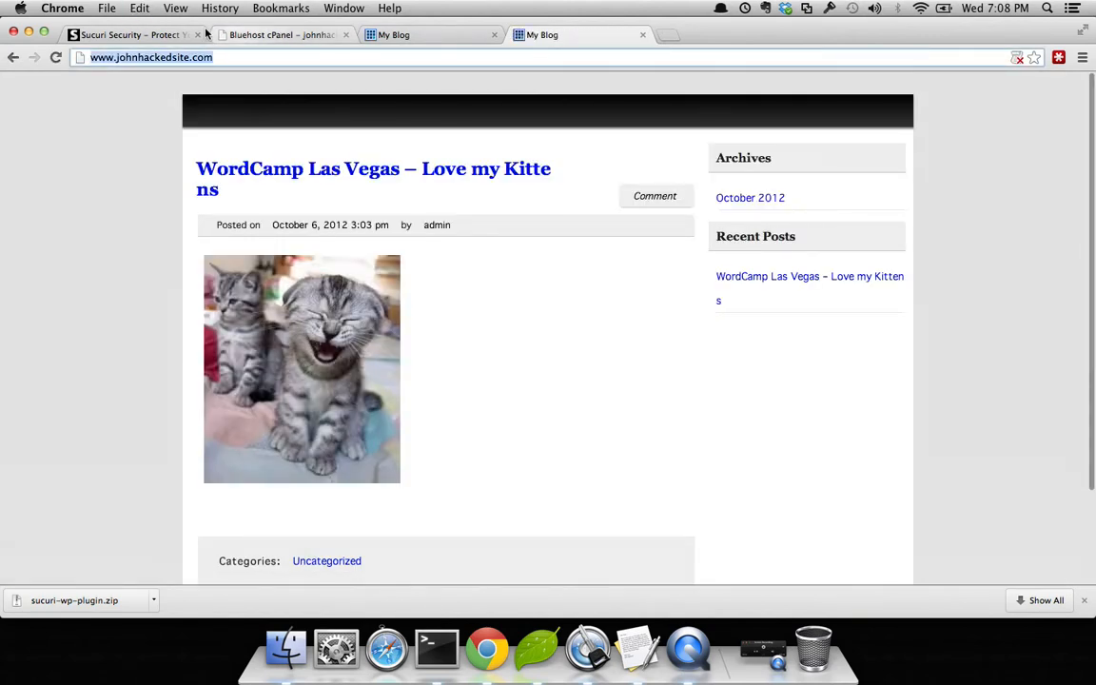
left_click(138, 35)
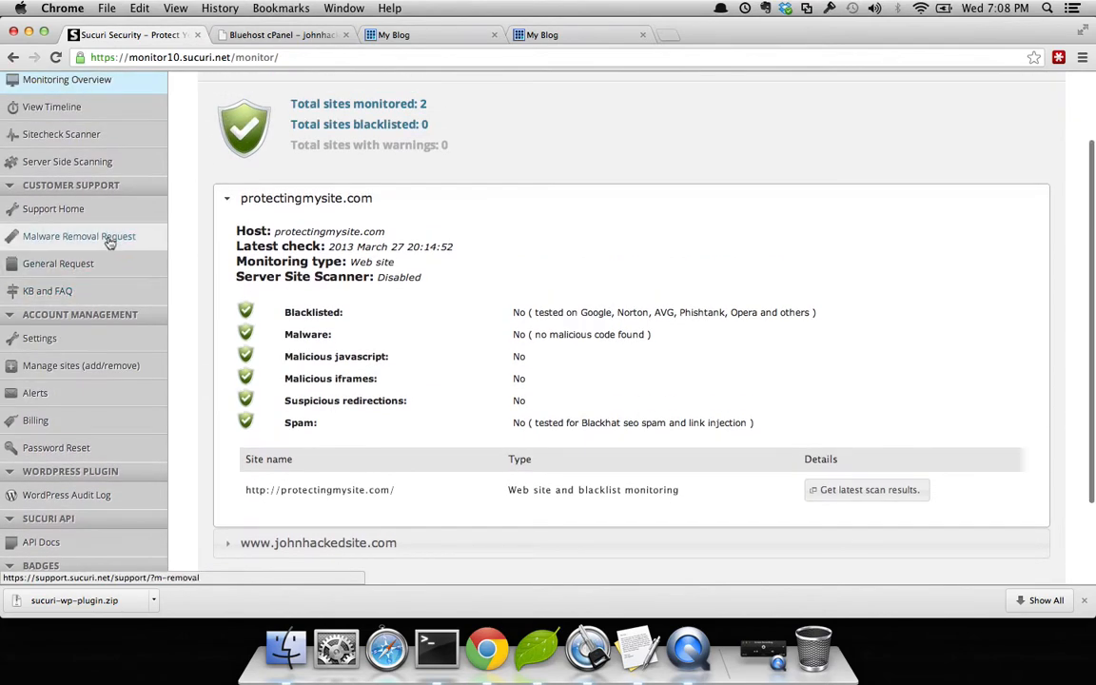
left_click(78, 236)
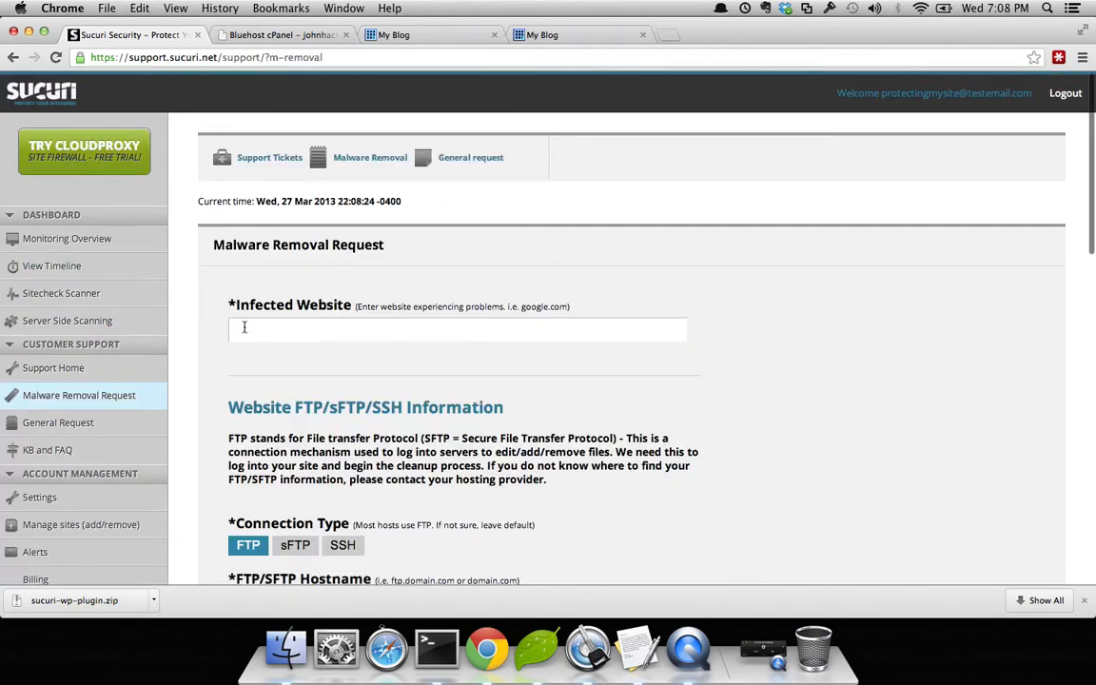
type("http://www.johnhackedsite.com/")
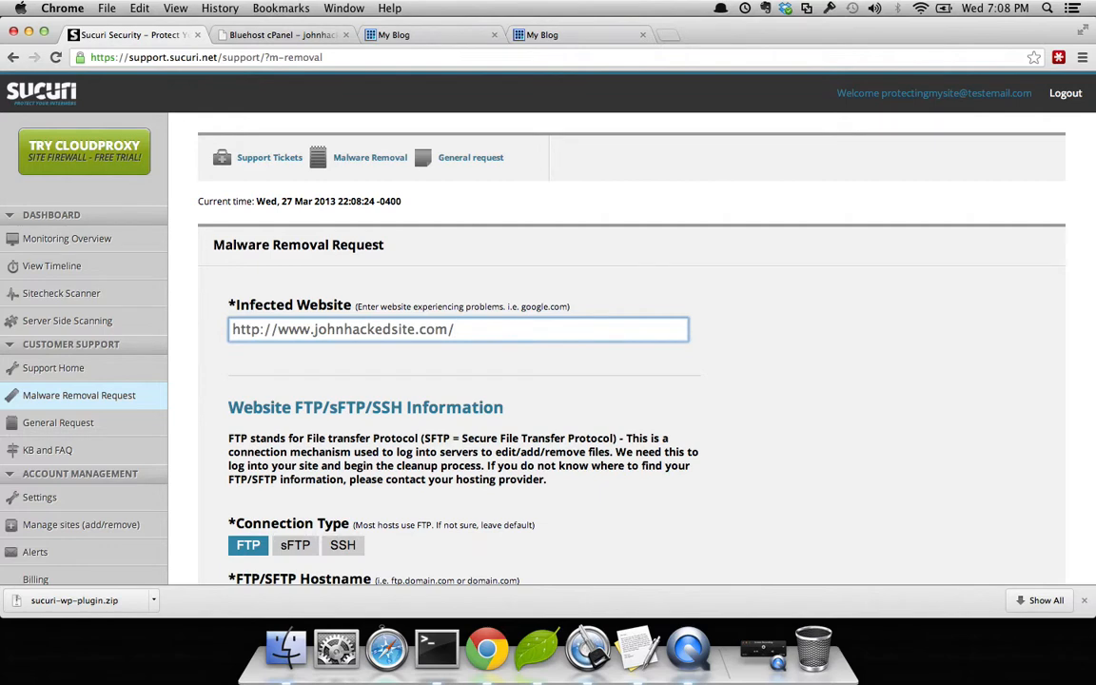
scroll("down", 3)
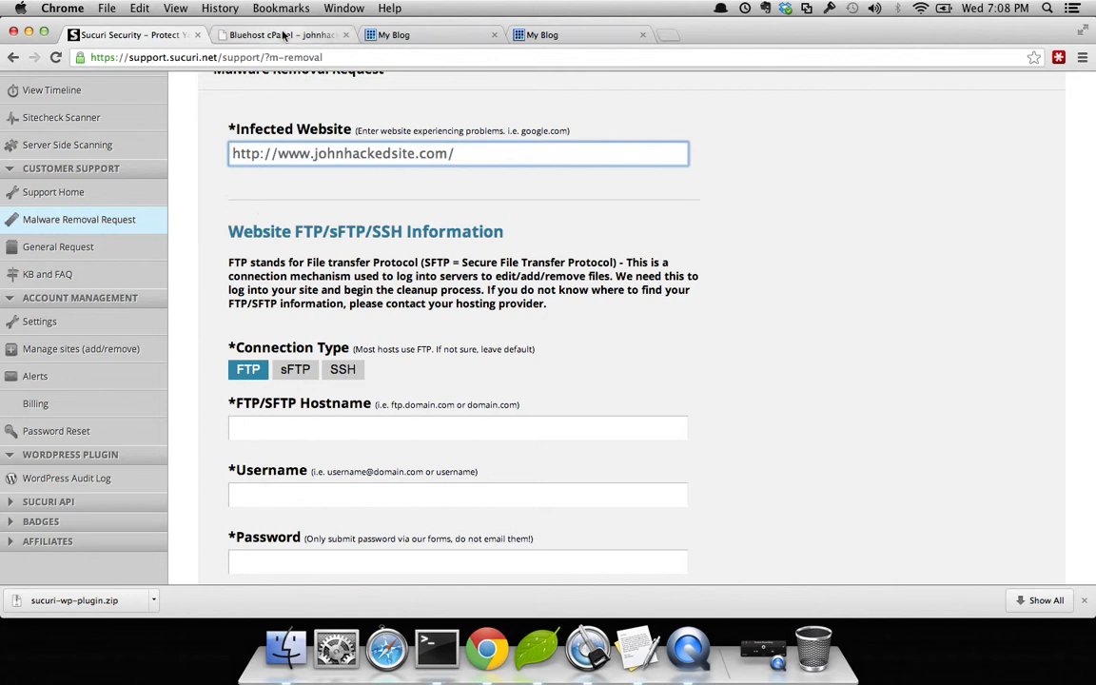
mouse_move(285, 36)
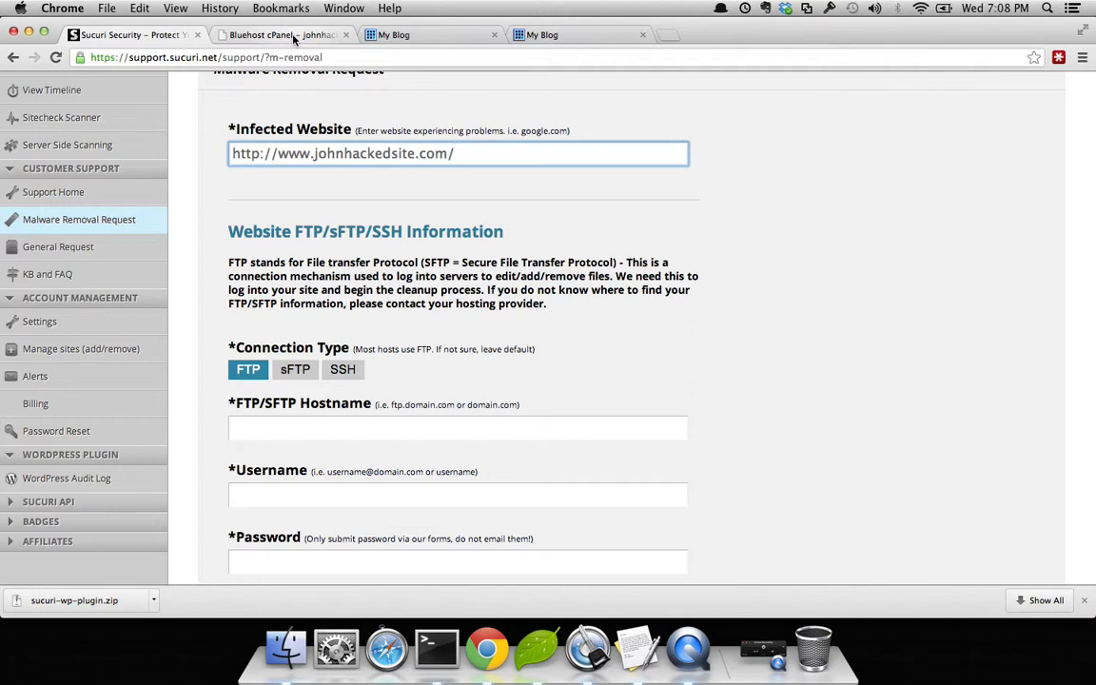
Step: Reach the FTP Accounts page from the Files section of Bluehost cPanel
left_click(276, 35)
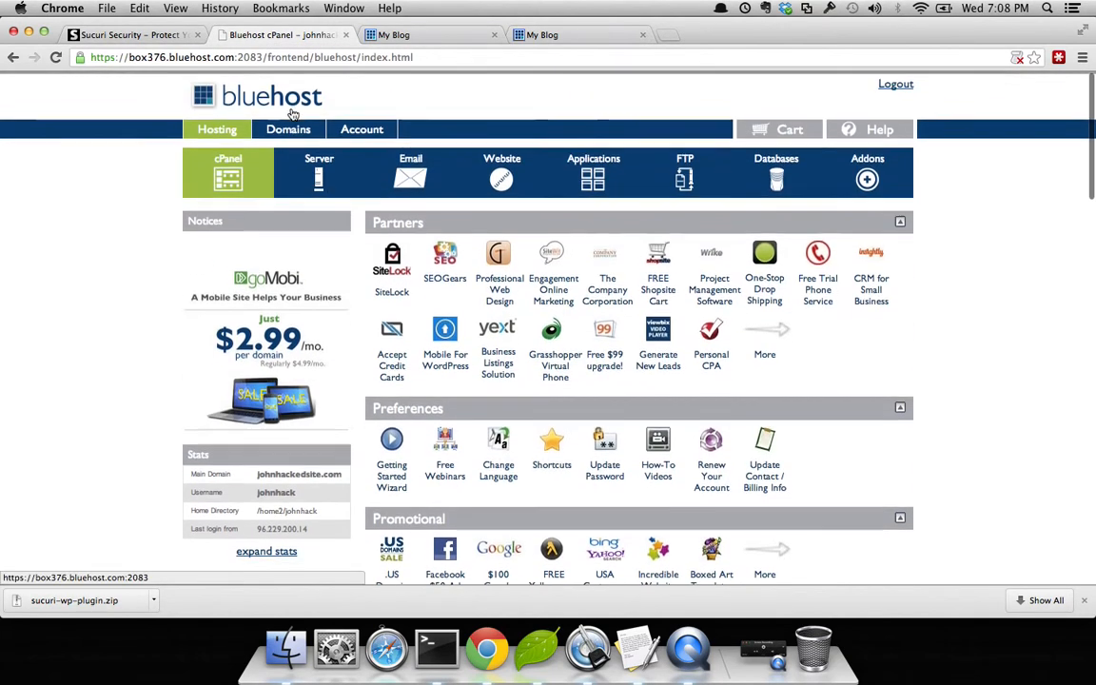
mouse_move(410, 171)
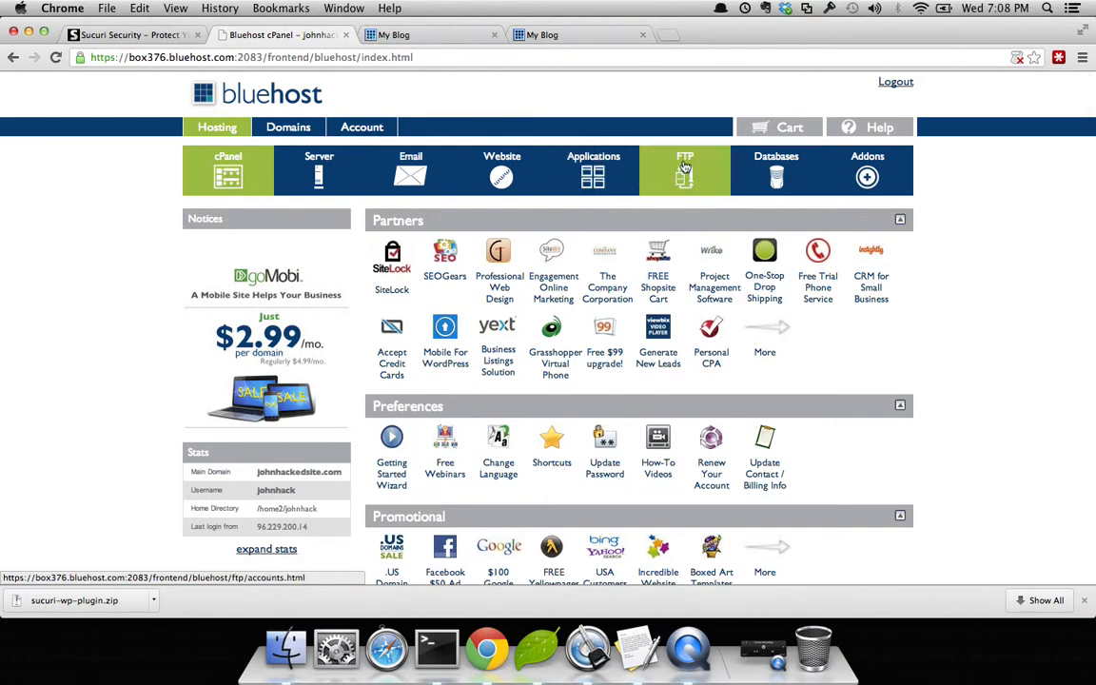
scroll("down", 3)
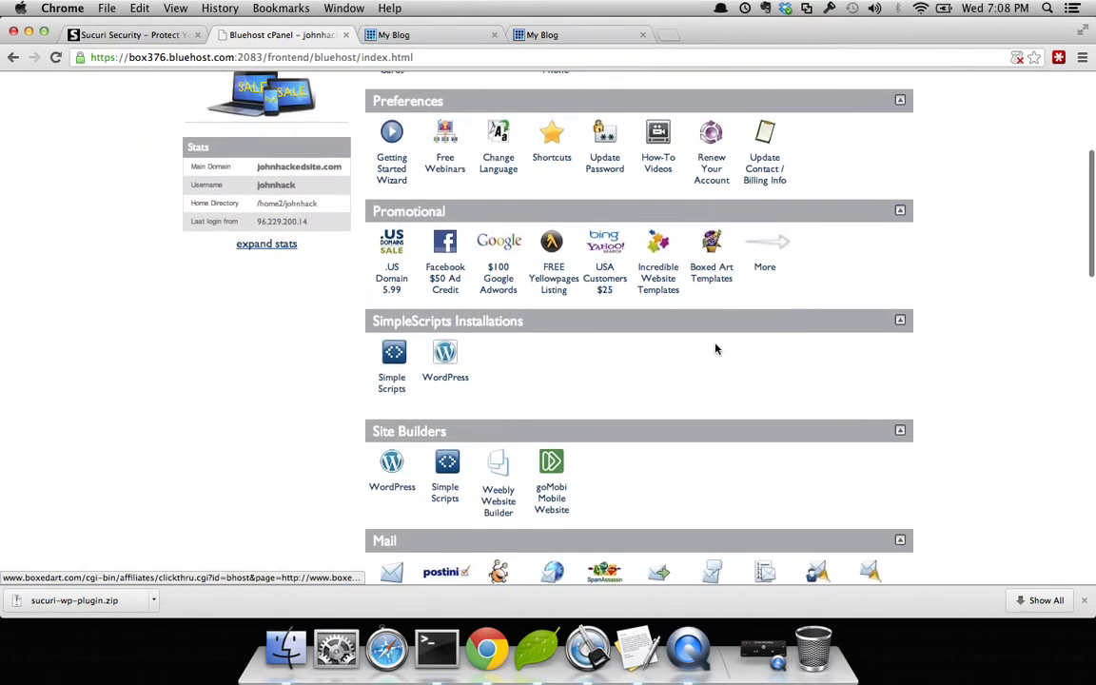
scroll("down", 3)
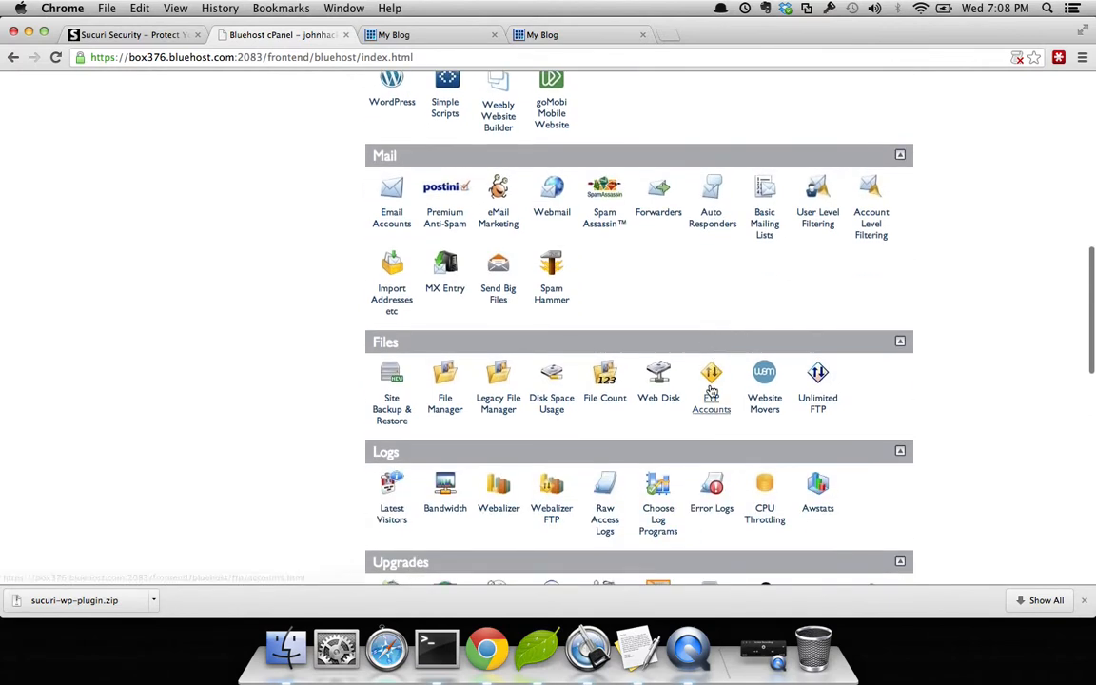
left_click(711, 381)
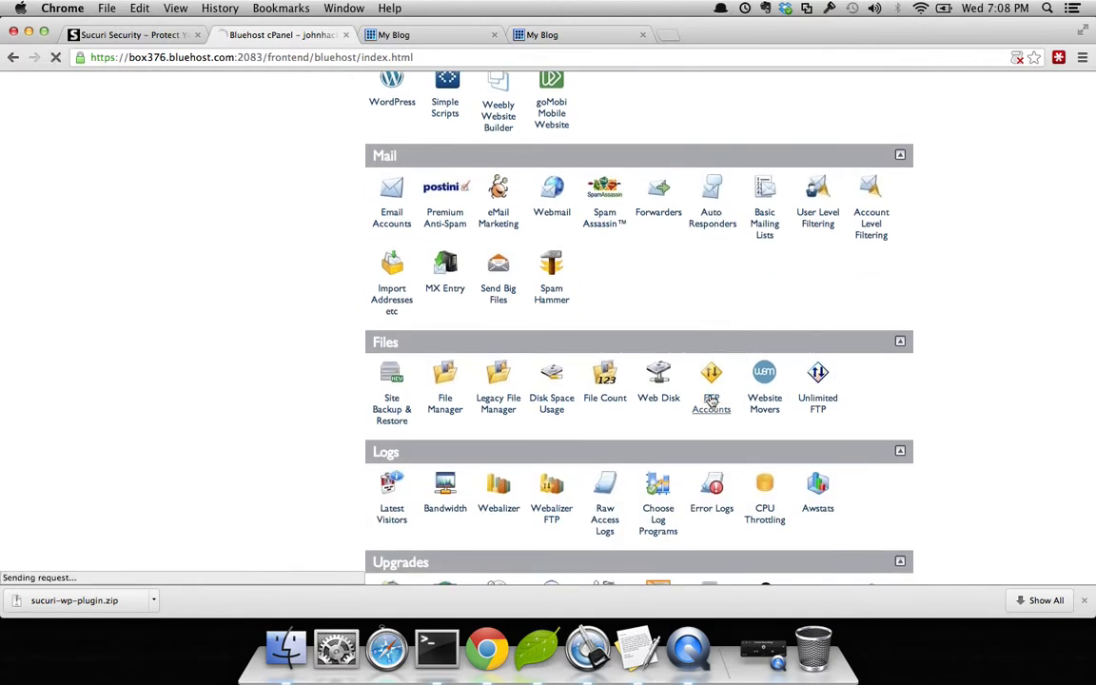
left_click(711, 380)
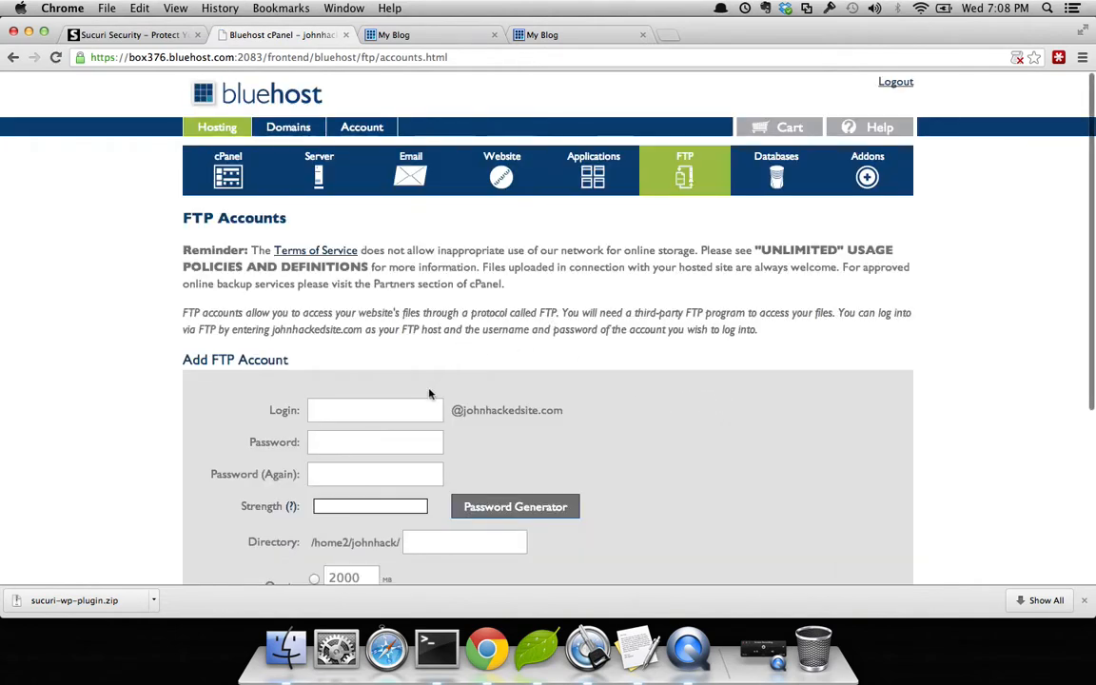
Step: Fill the Add FTP Account form with login test and a matching password, quota unlimited
left_click(374, 410)
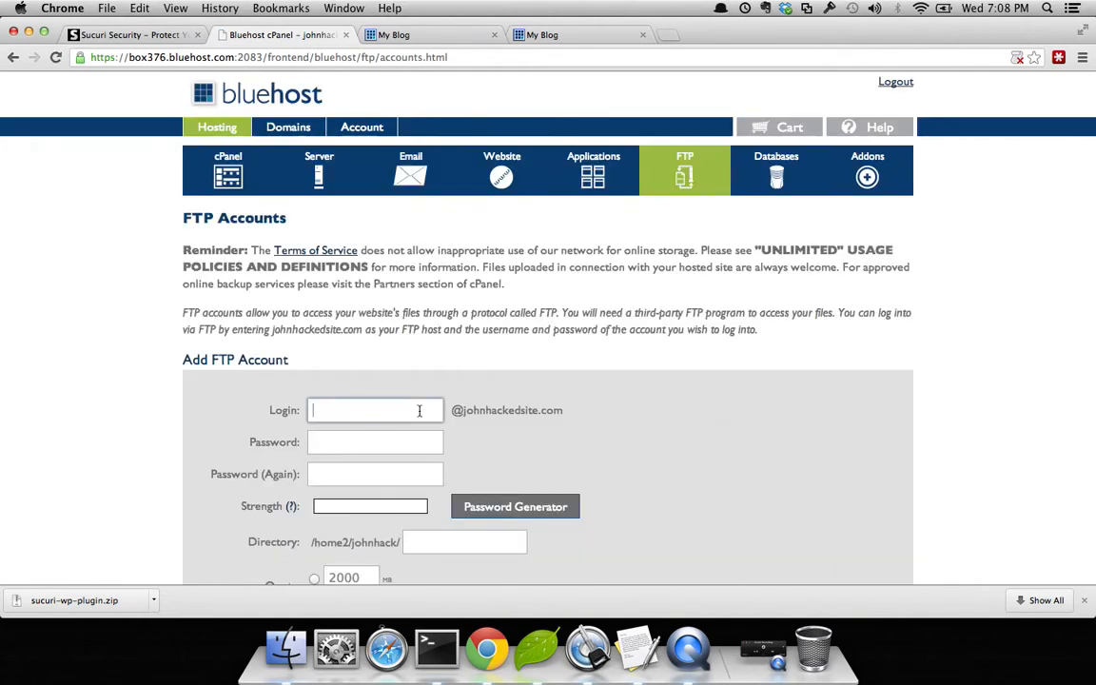
type("test")
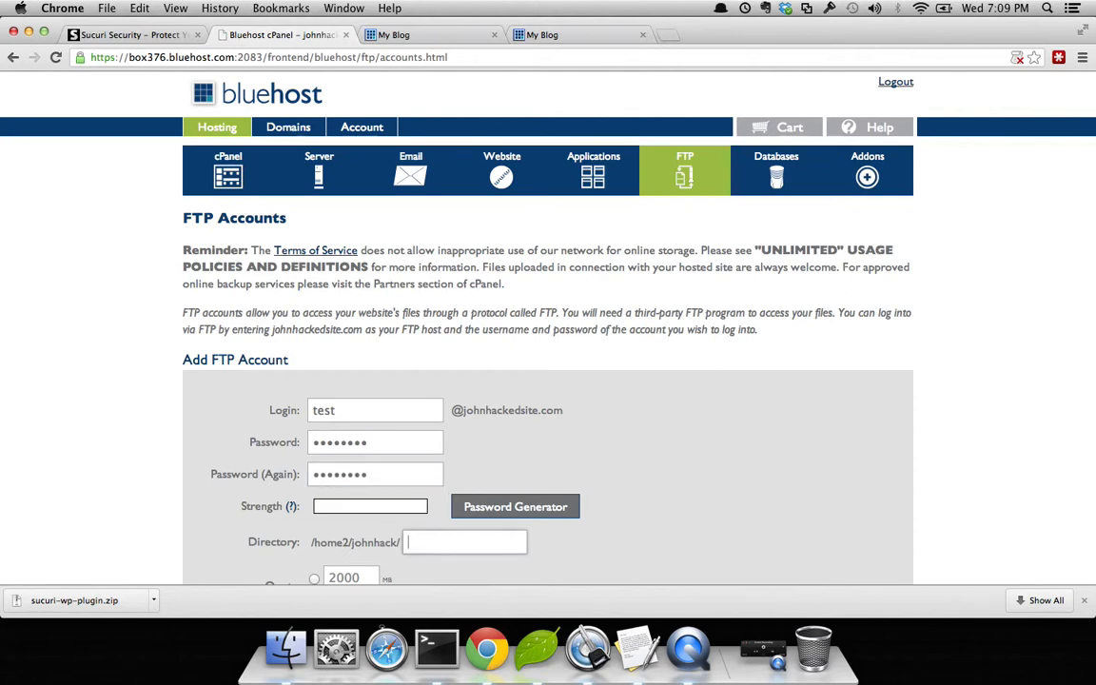
scroll("down", 3)
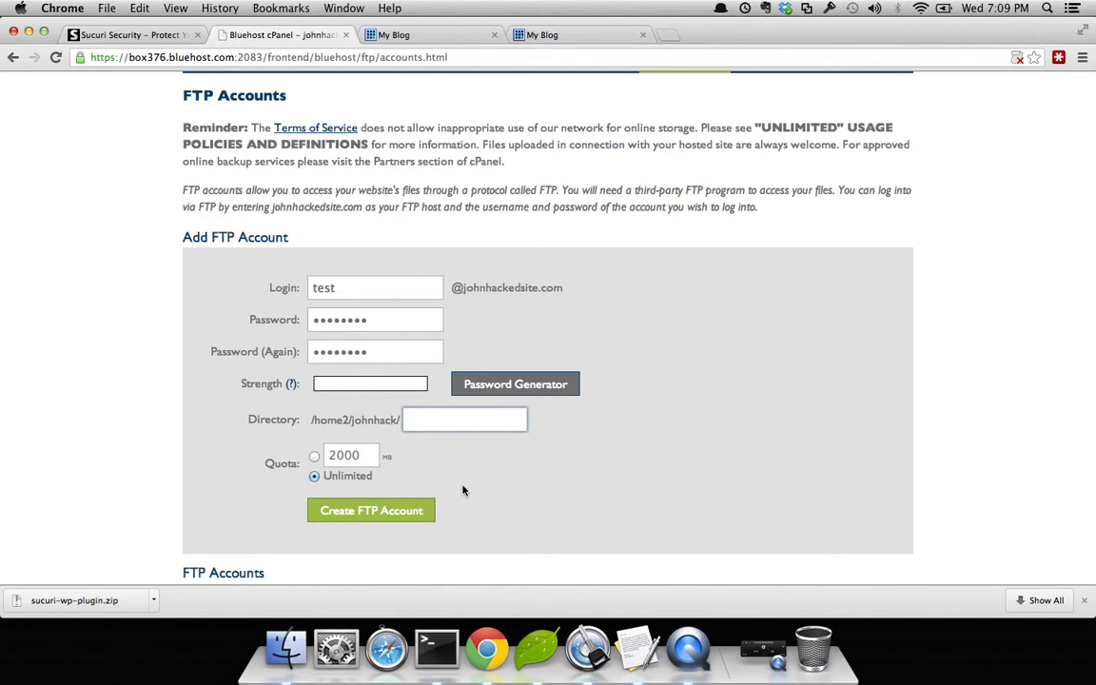
scroll("down", 3)
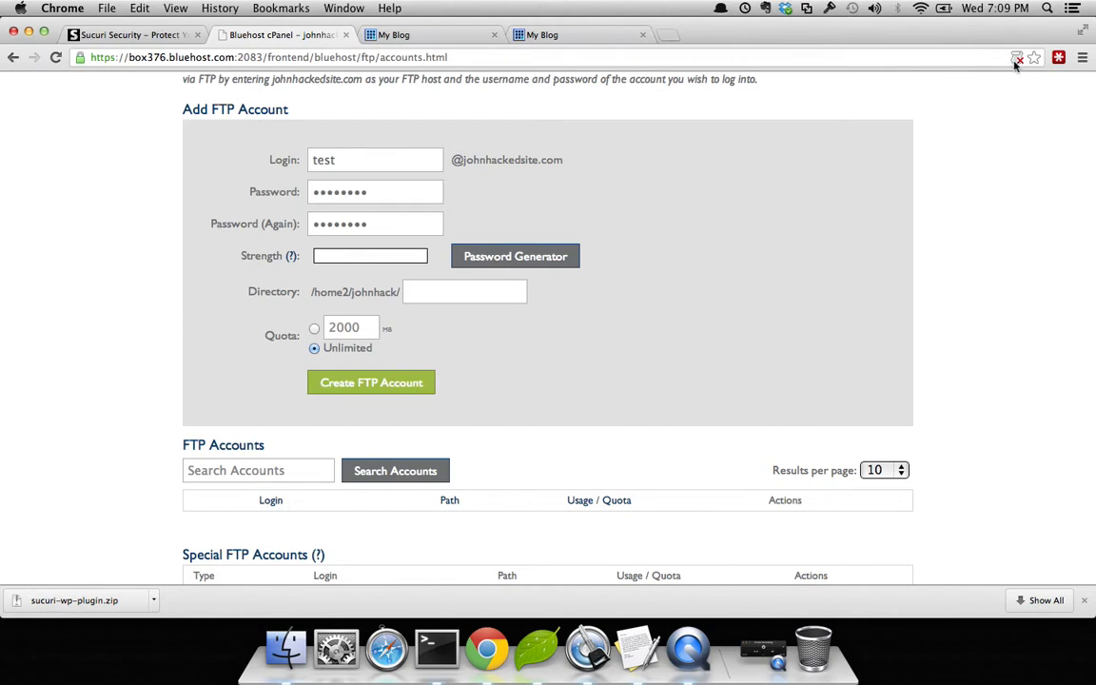
Step: Always allow JavaScript on box376.bluehost.com so the FTP Accounts page reloads properly
left_click(1012, 59)
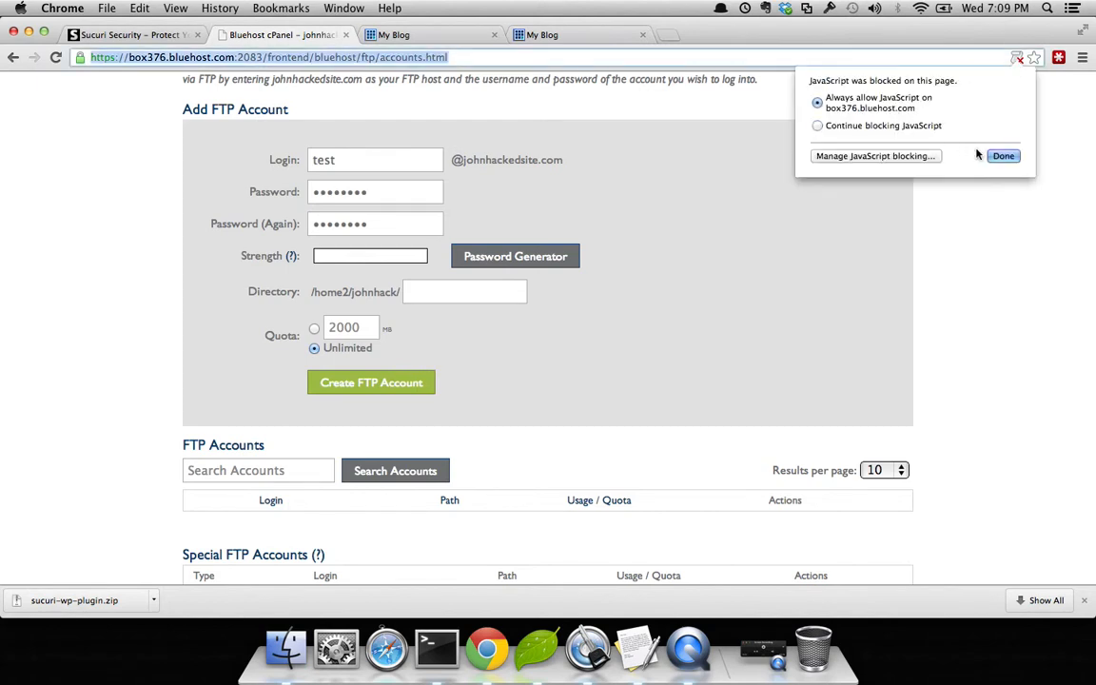
left_click(1004, 155)
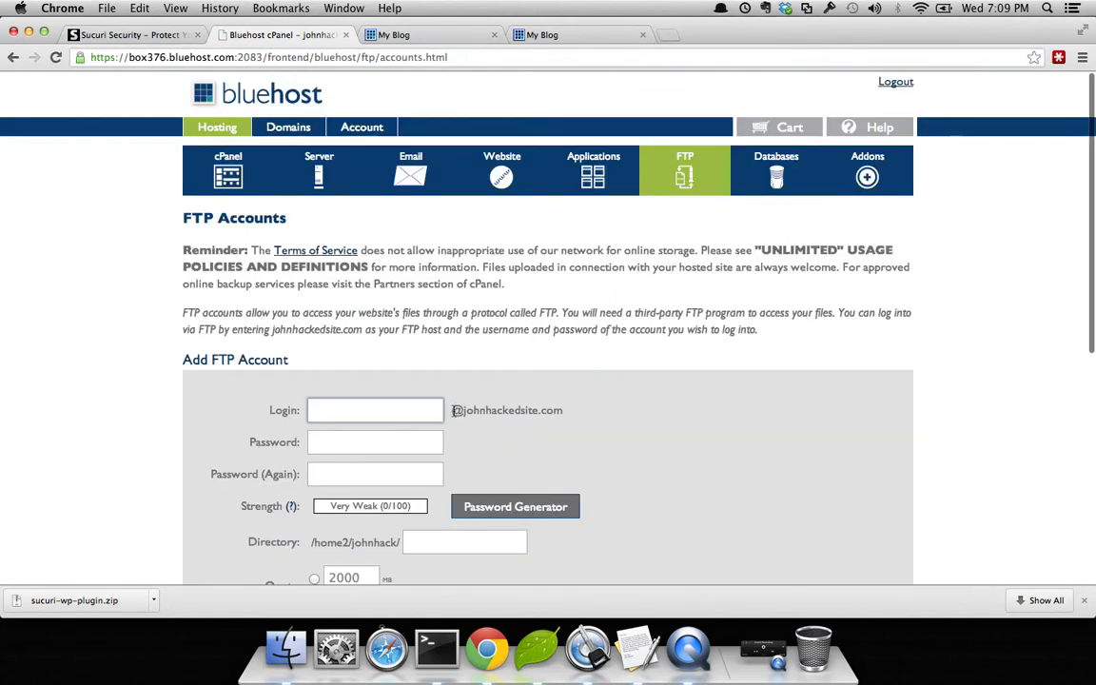
scroll("down", 3)
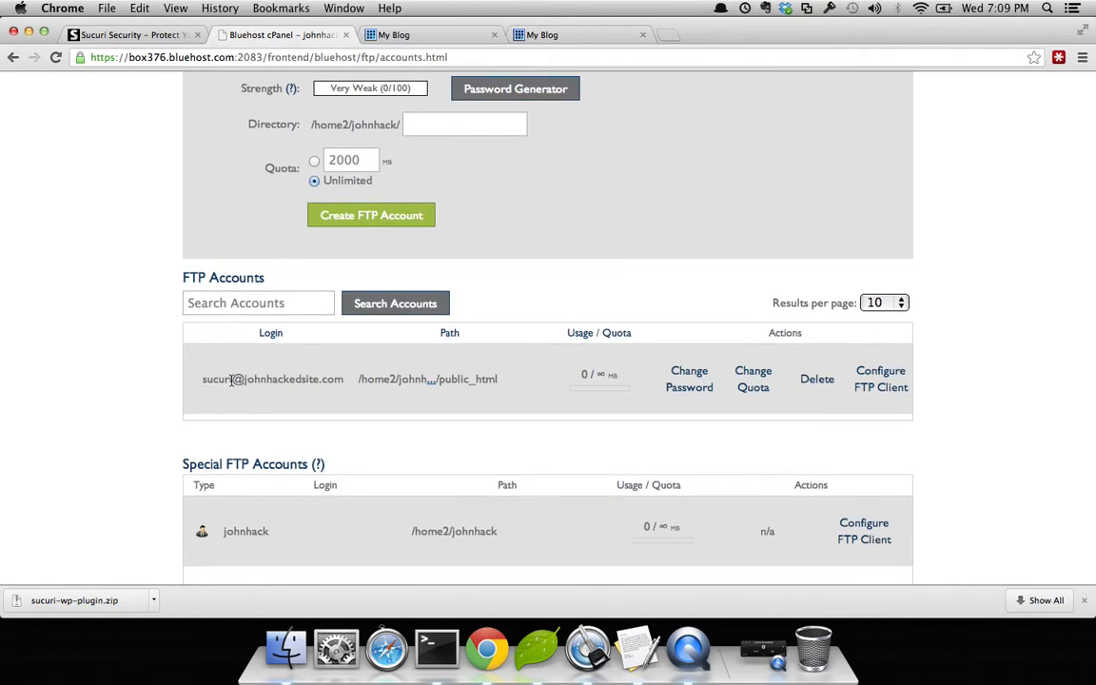
mouse_move(566, 388)
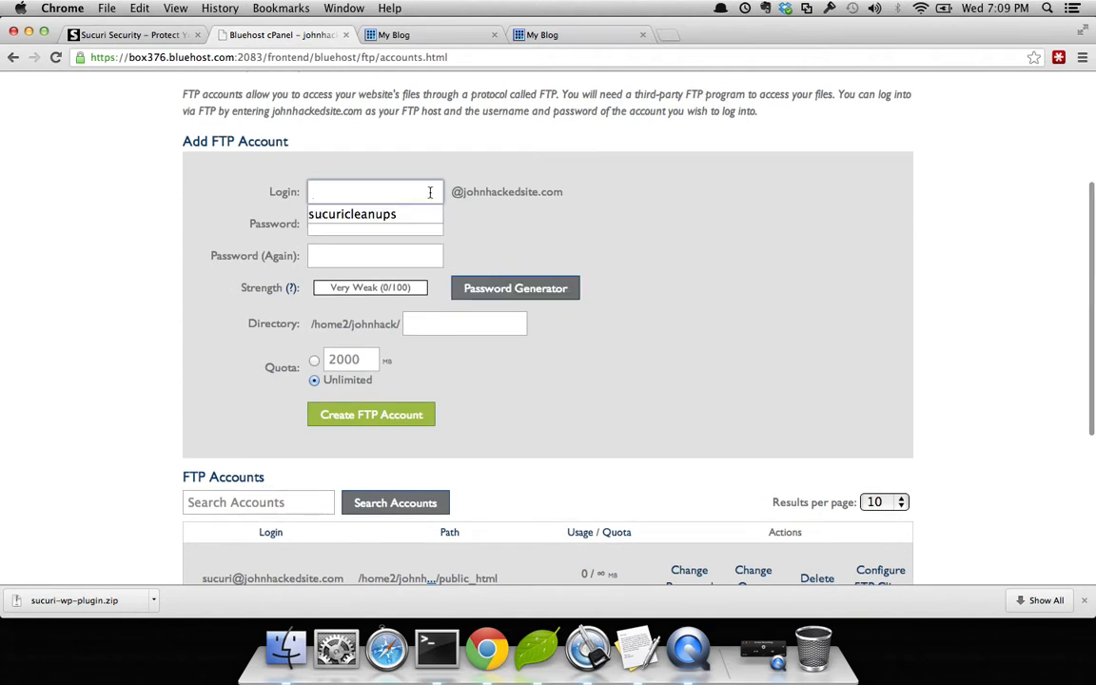
Step: Refill login test, generate a Very Strong password, and trim the directory to public_html
type("test")
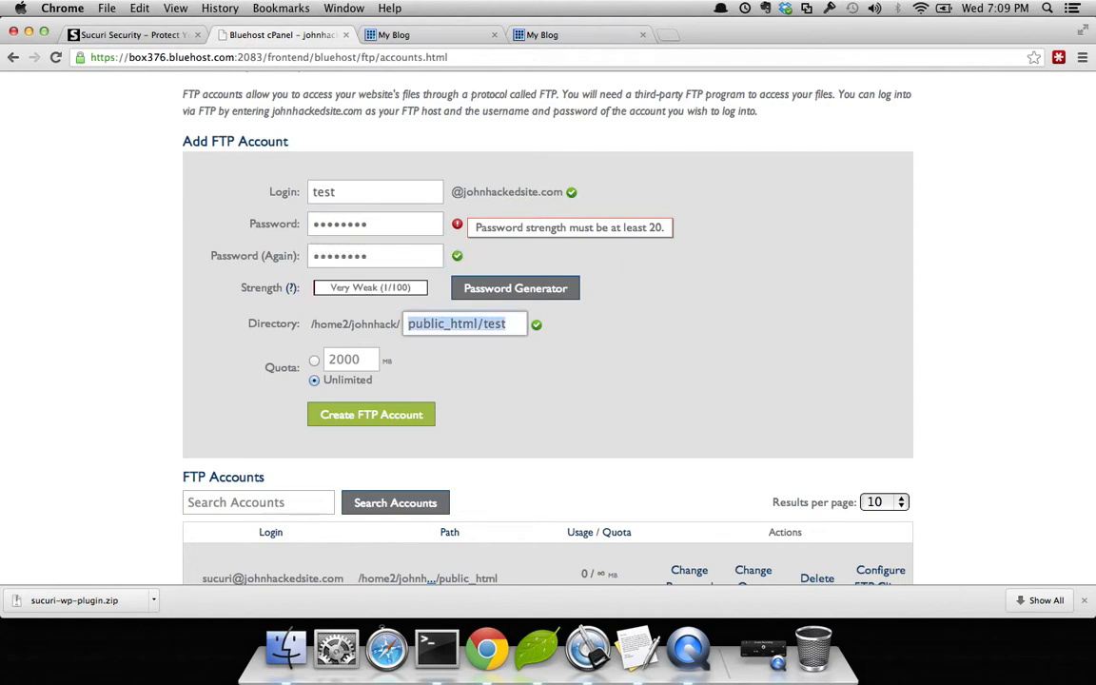
left_click(375, 224)
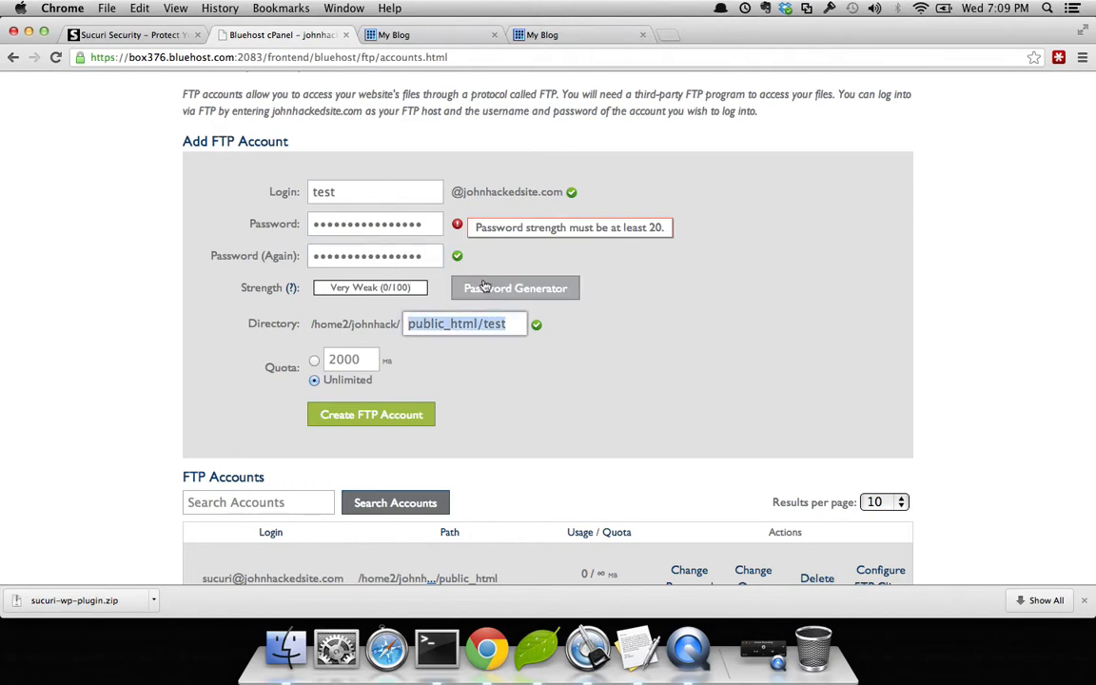
left_click(516, 287)
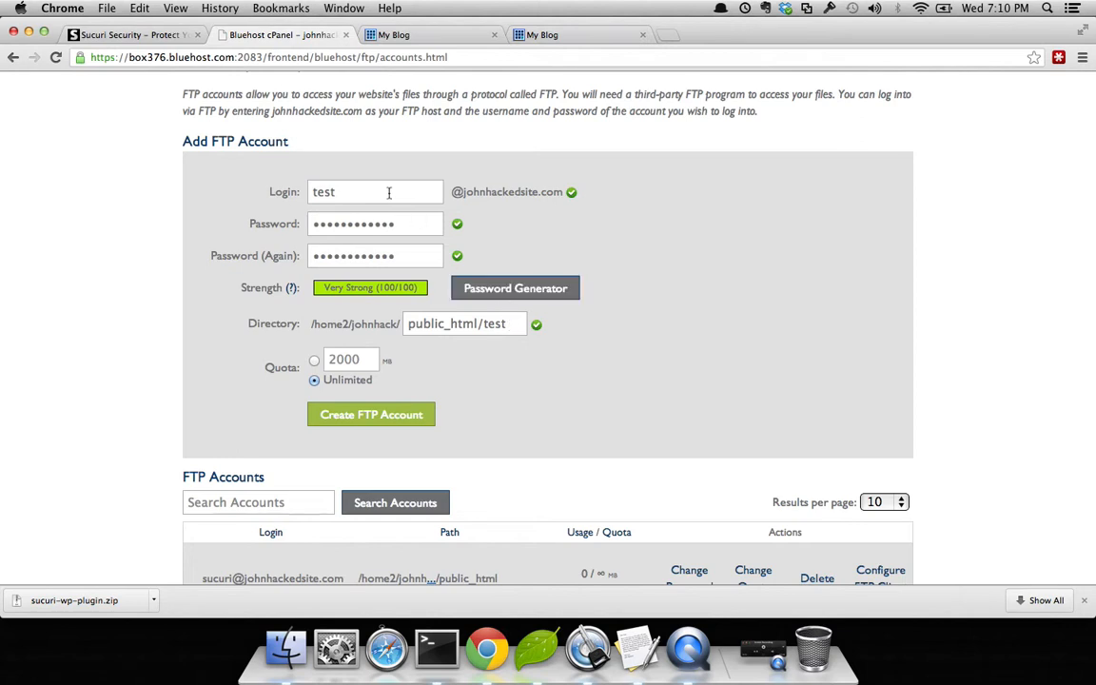
mouse_move(505, 203)
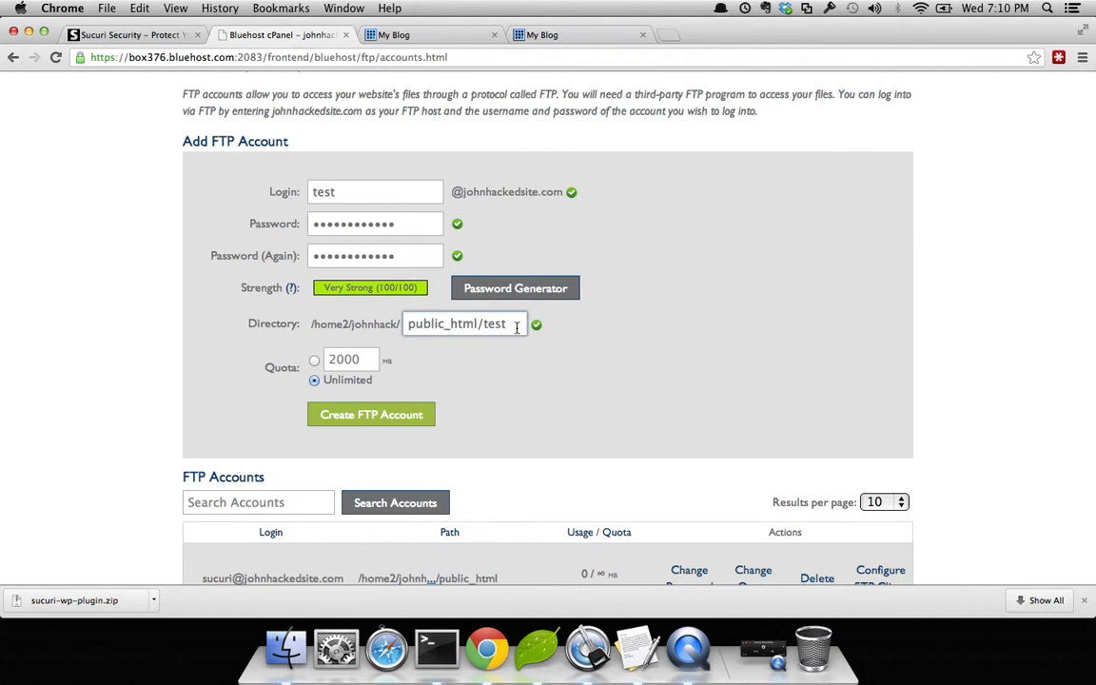
key("Backspace")
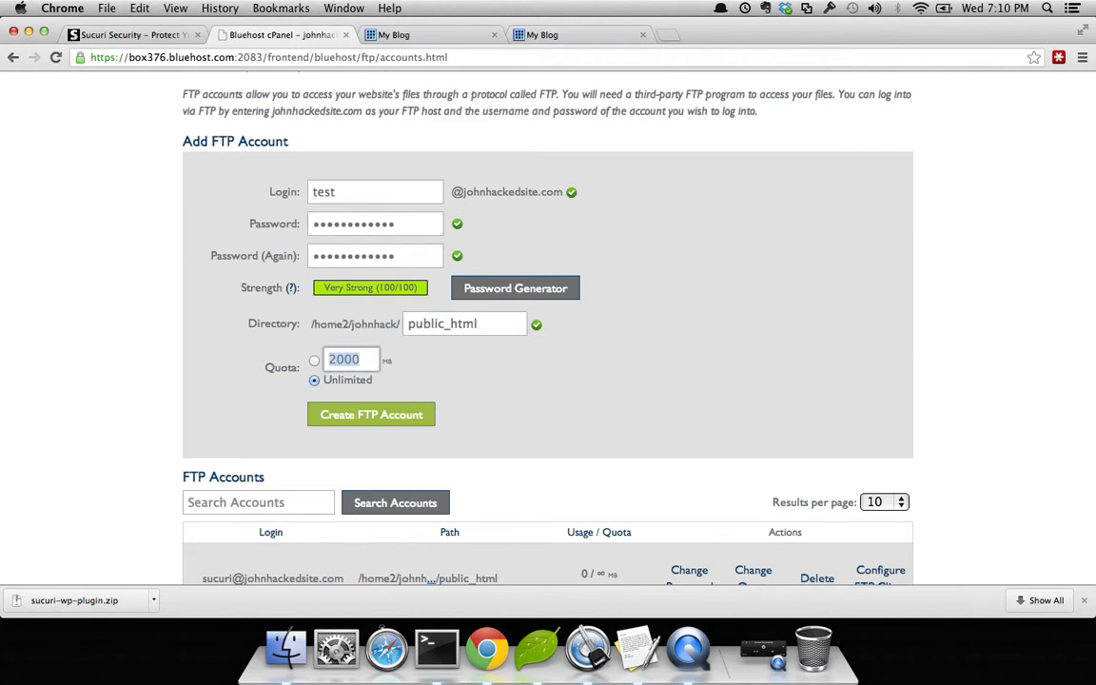
scroll("down", 3)
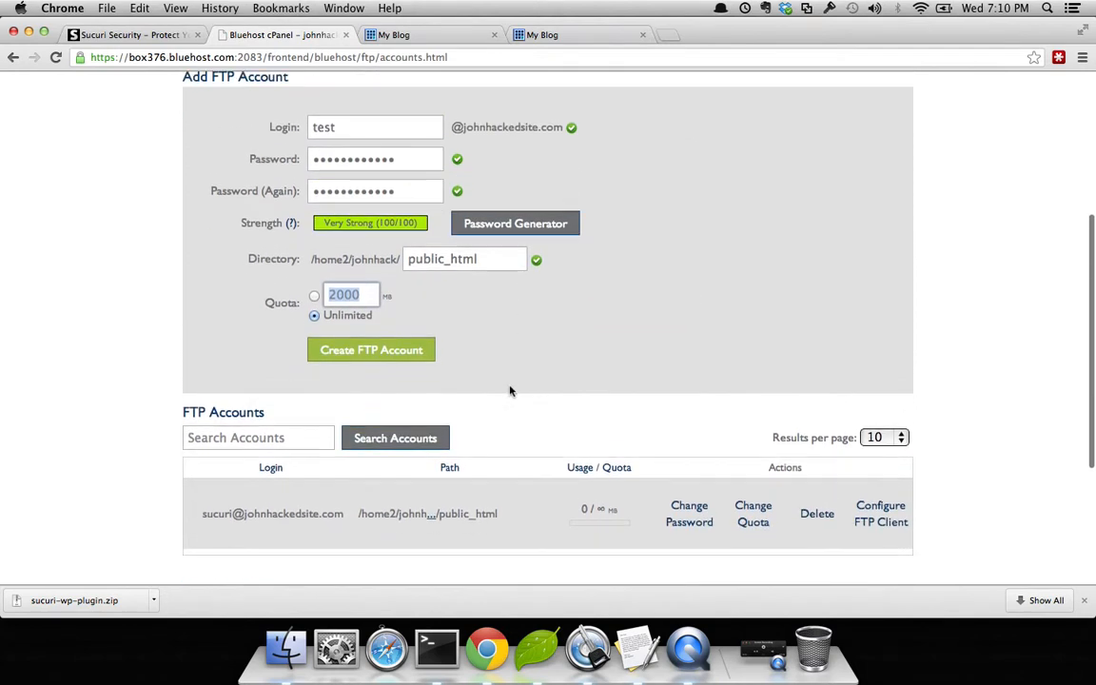
left_click(370, 349)
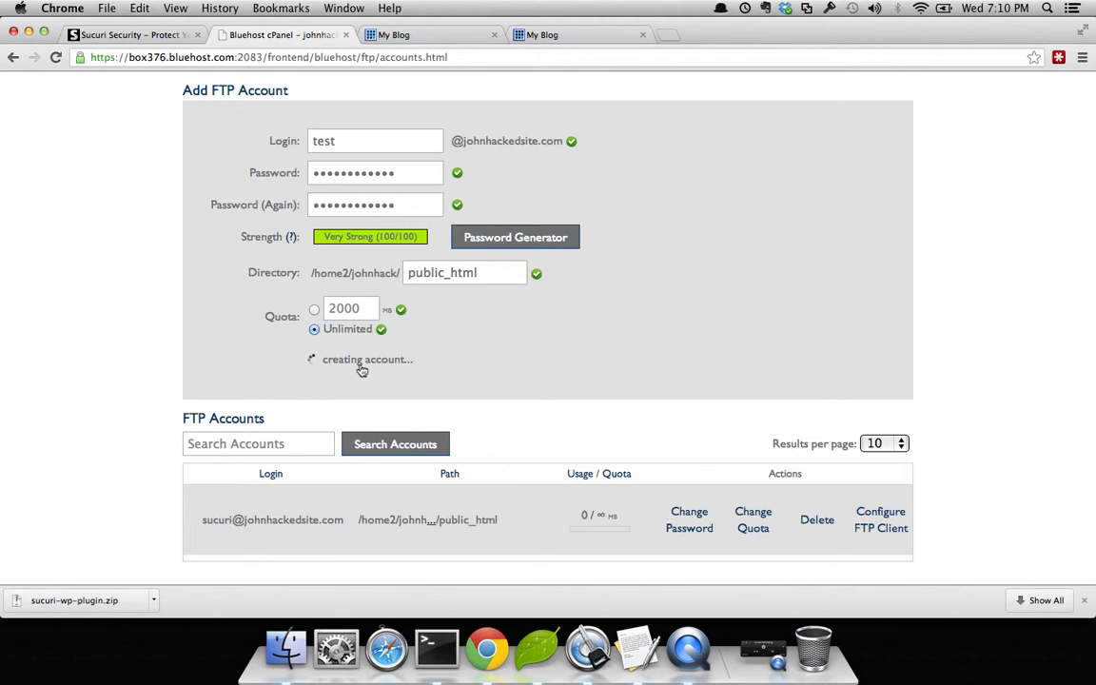
left_click(371, 363)
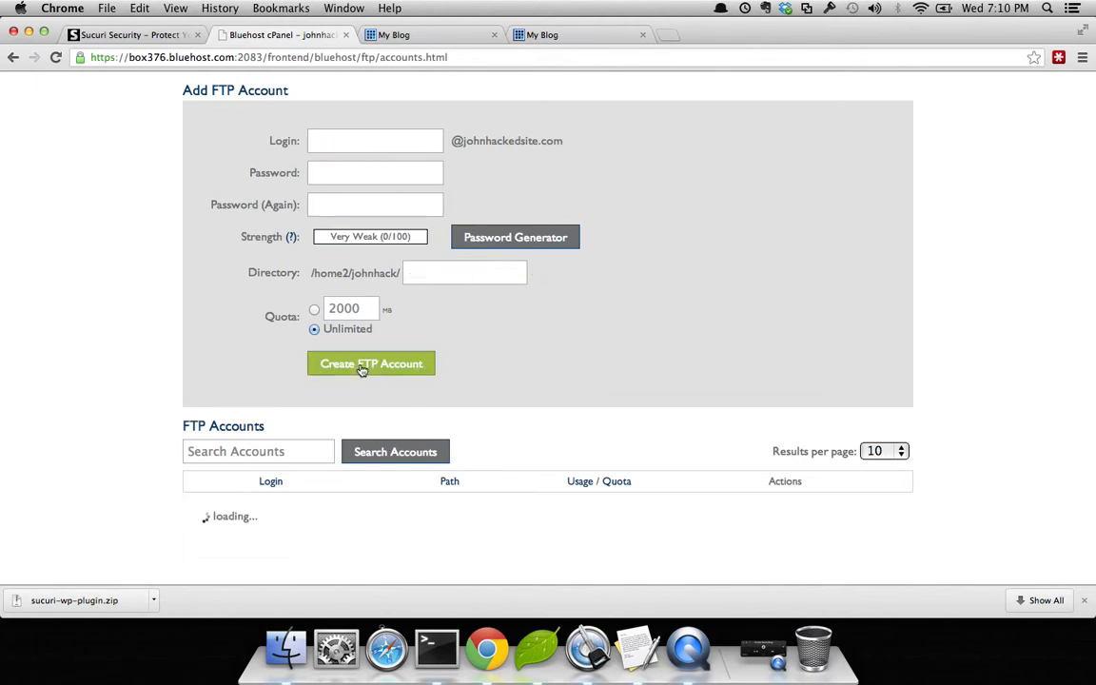
left_click(371, 364)
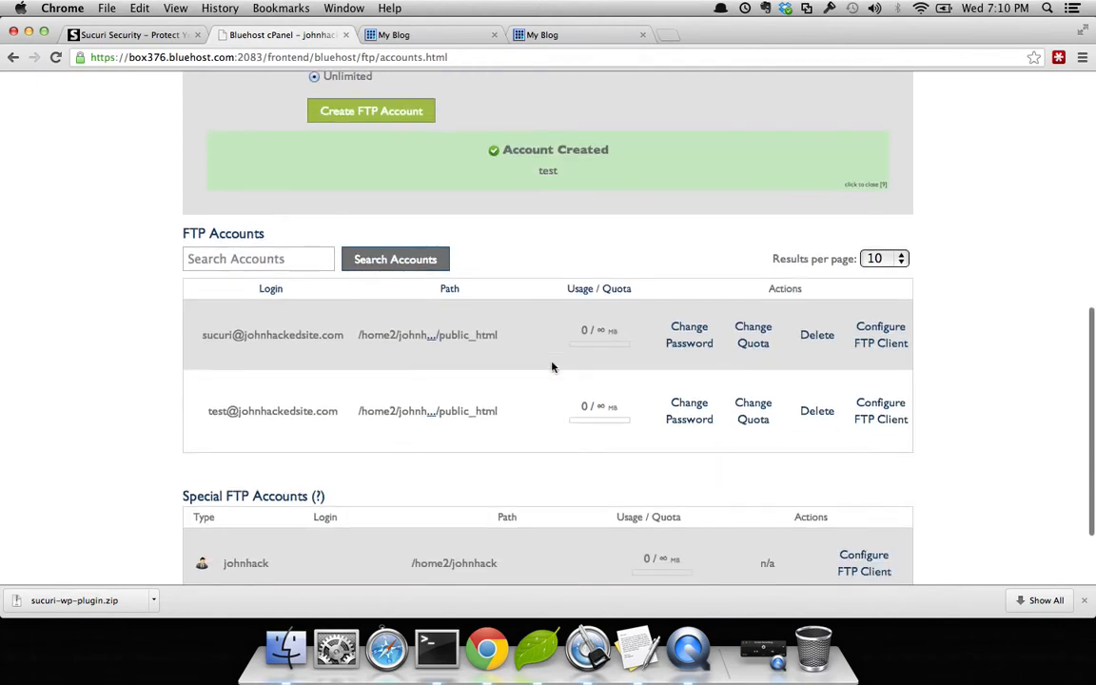
mouse_move(350, 391)
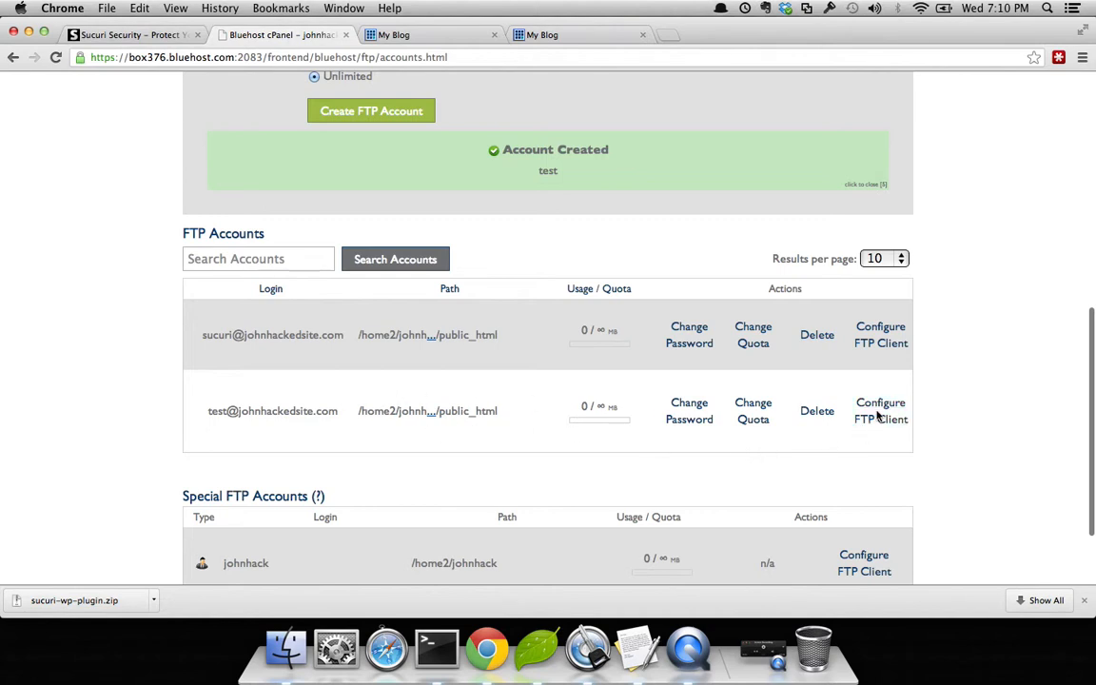
left_click(879, 410)
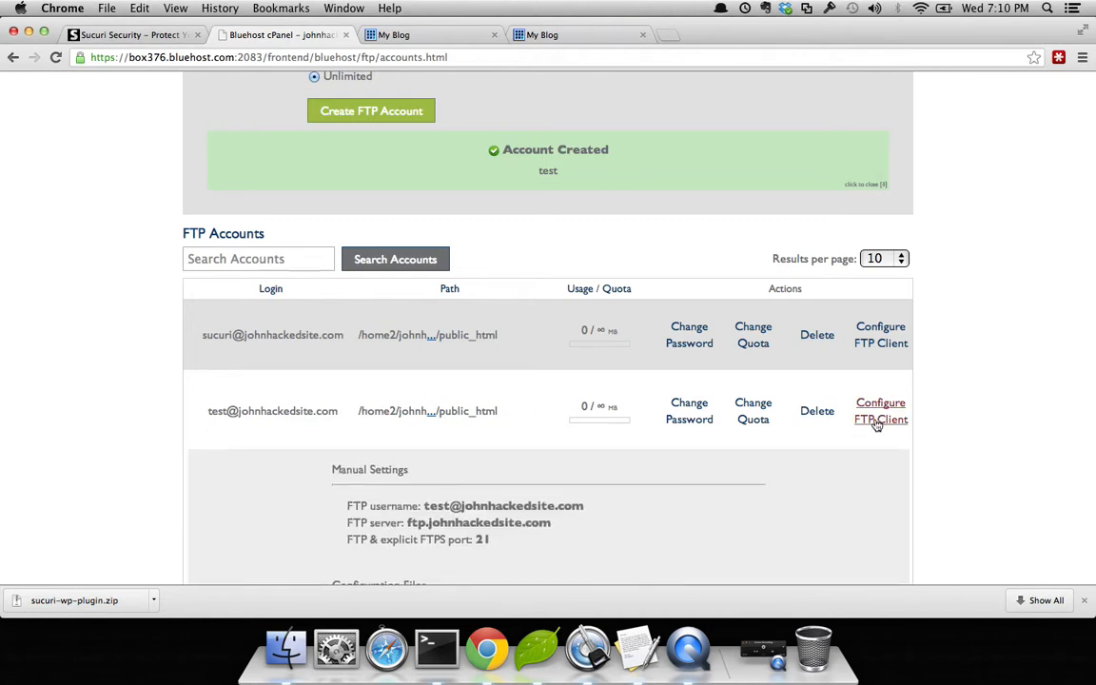
scroll("down", 3)
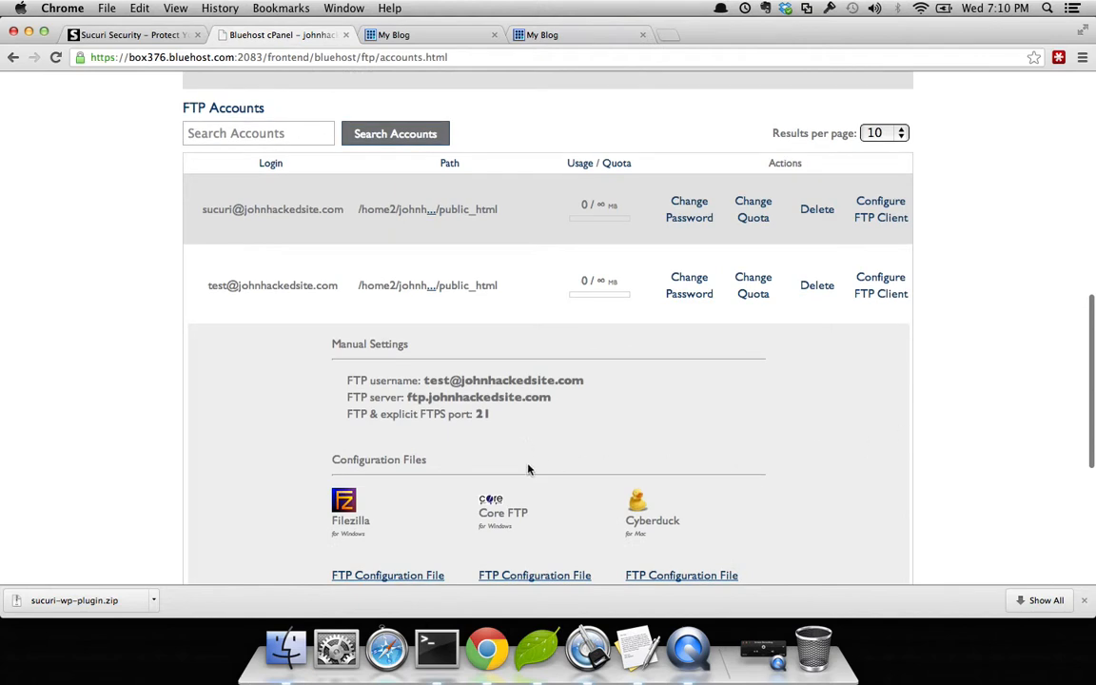
left_click(637, 647)
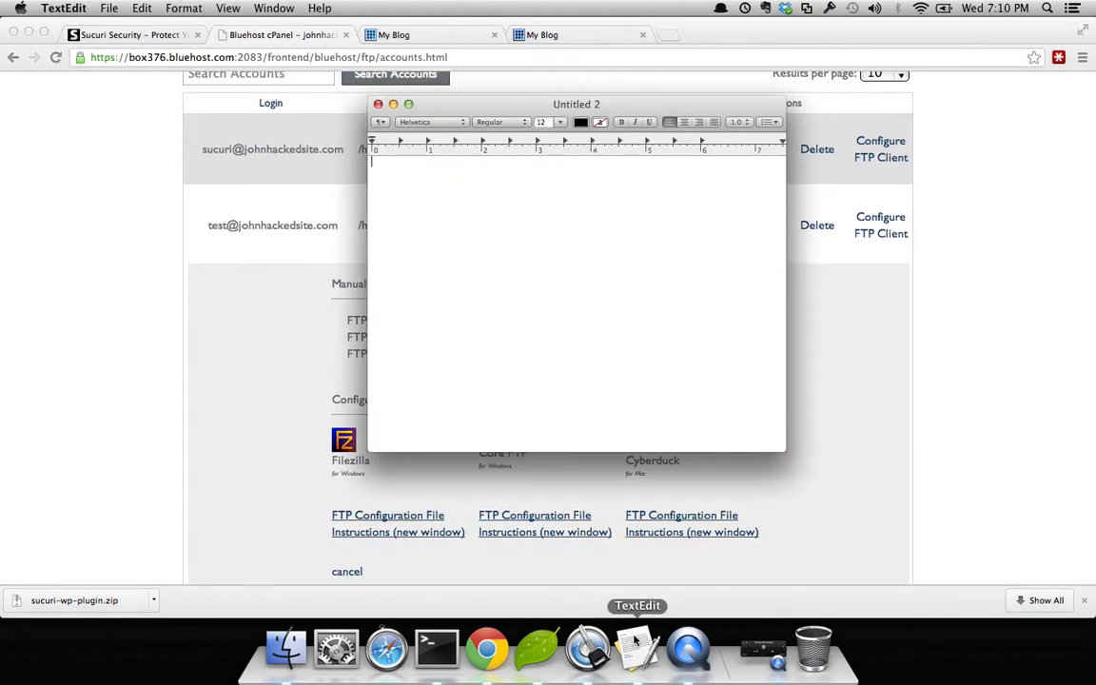
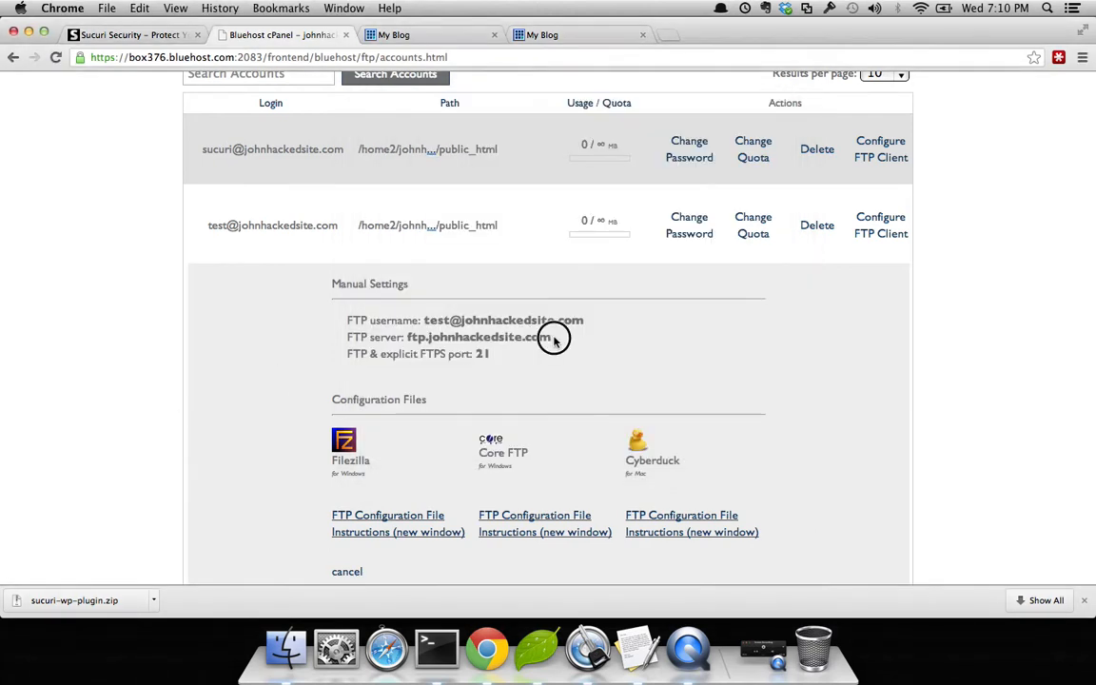
double_click(479, 337)
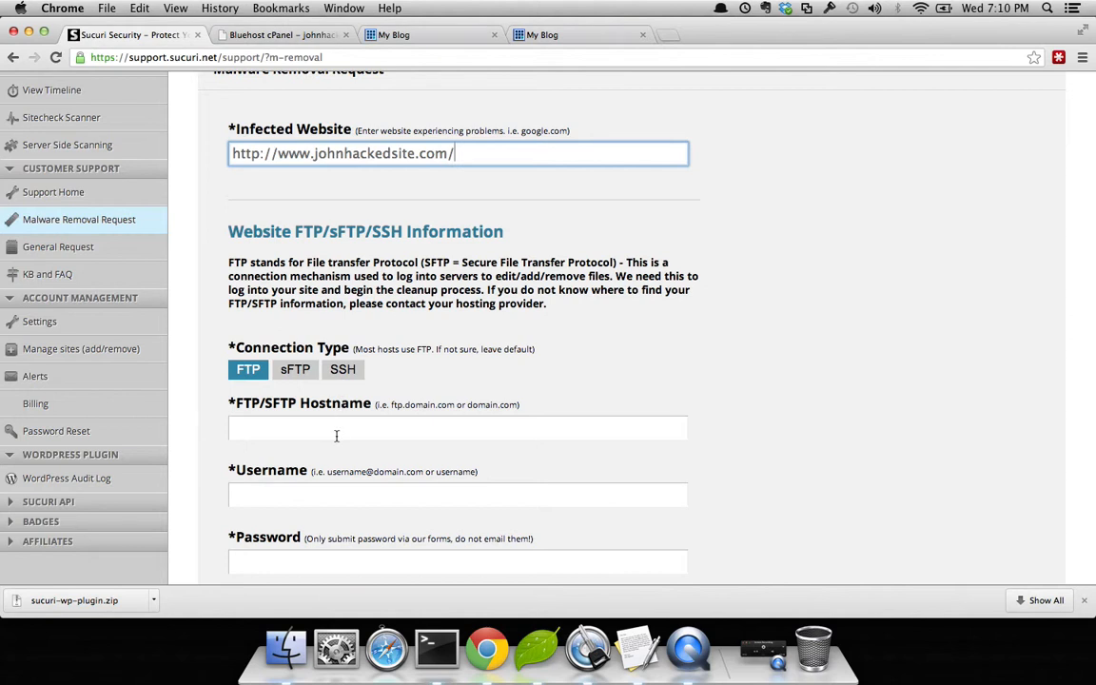
type("ftp.johnhackedsite.com")
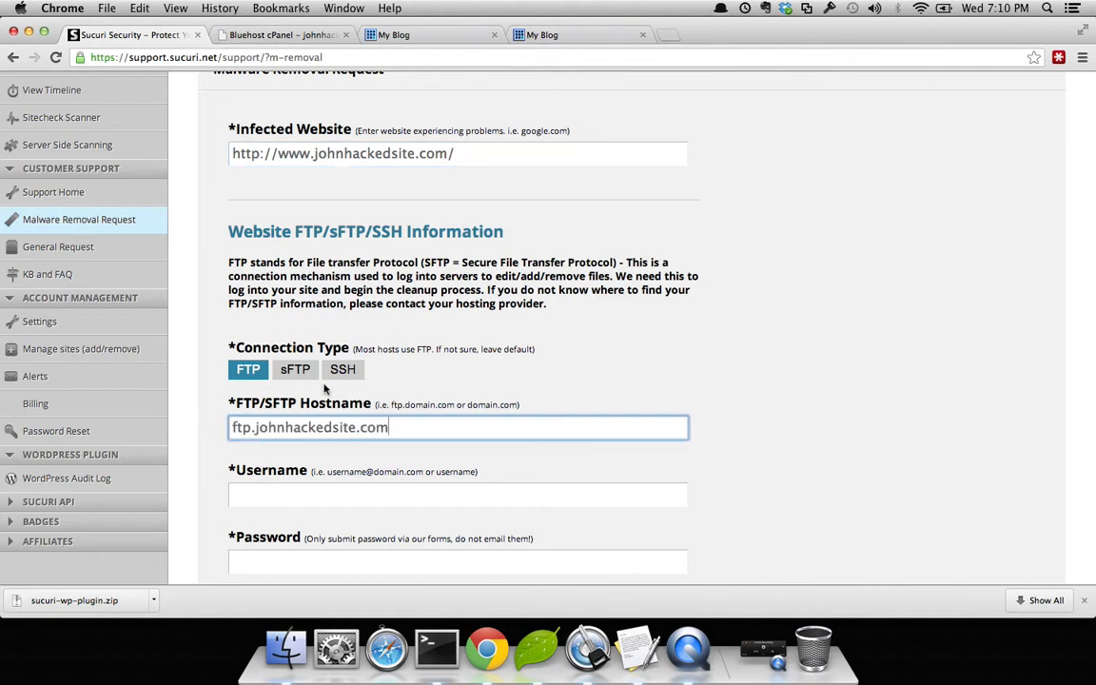
left_click(280, 35)
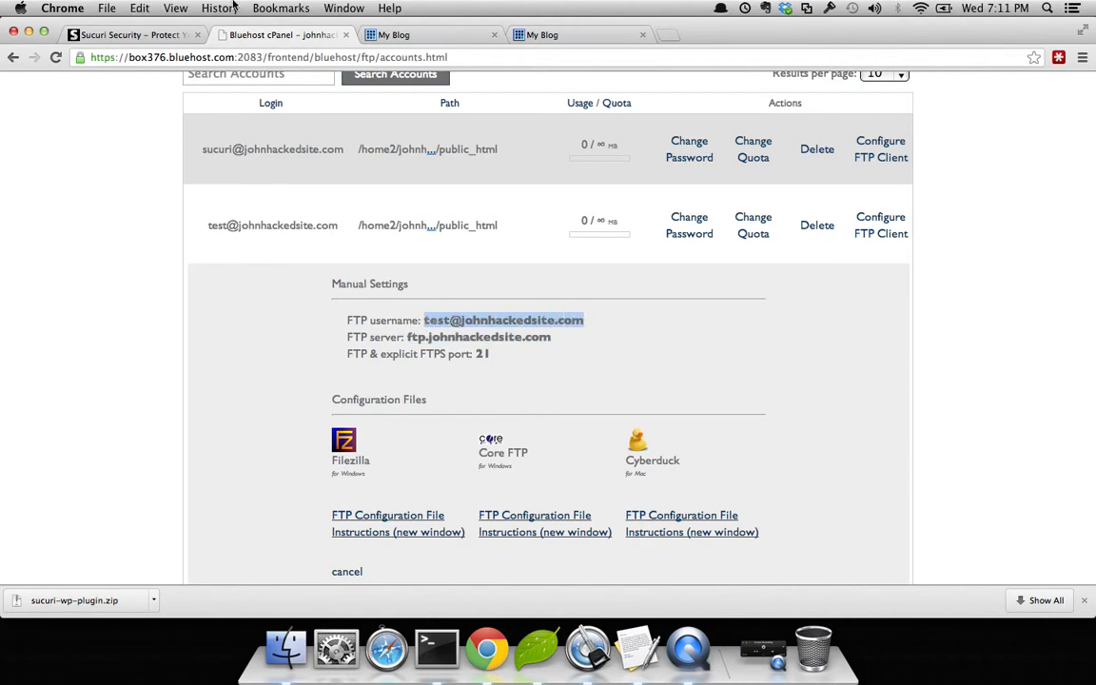
left_click(126, 40)
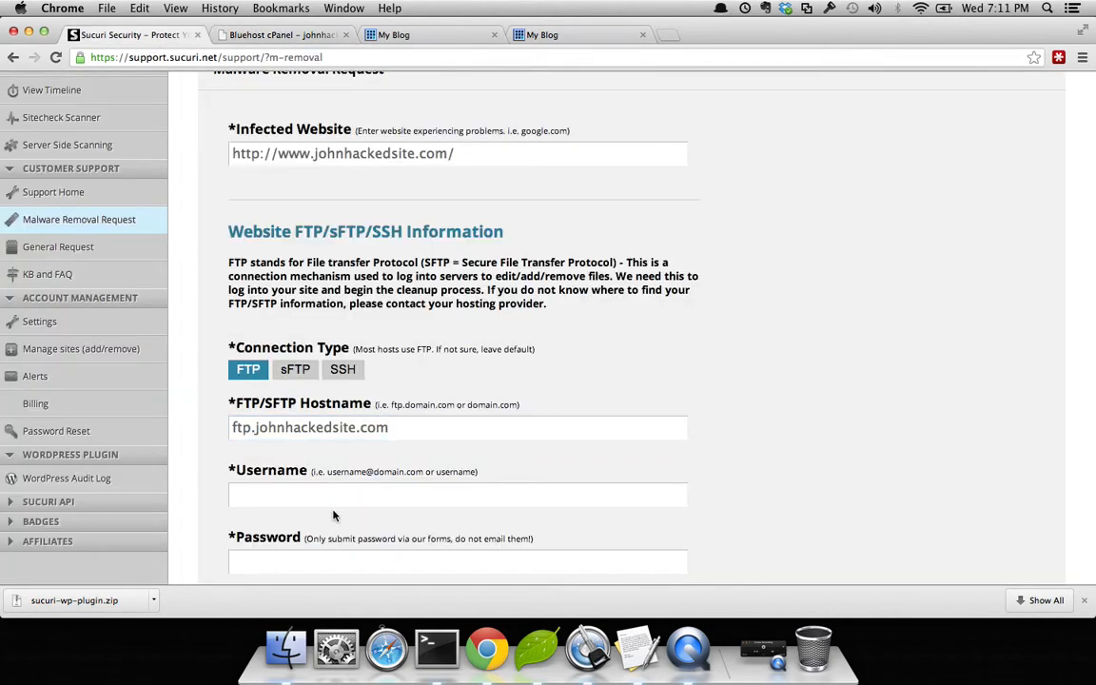
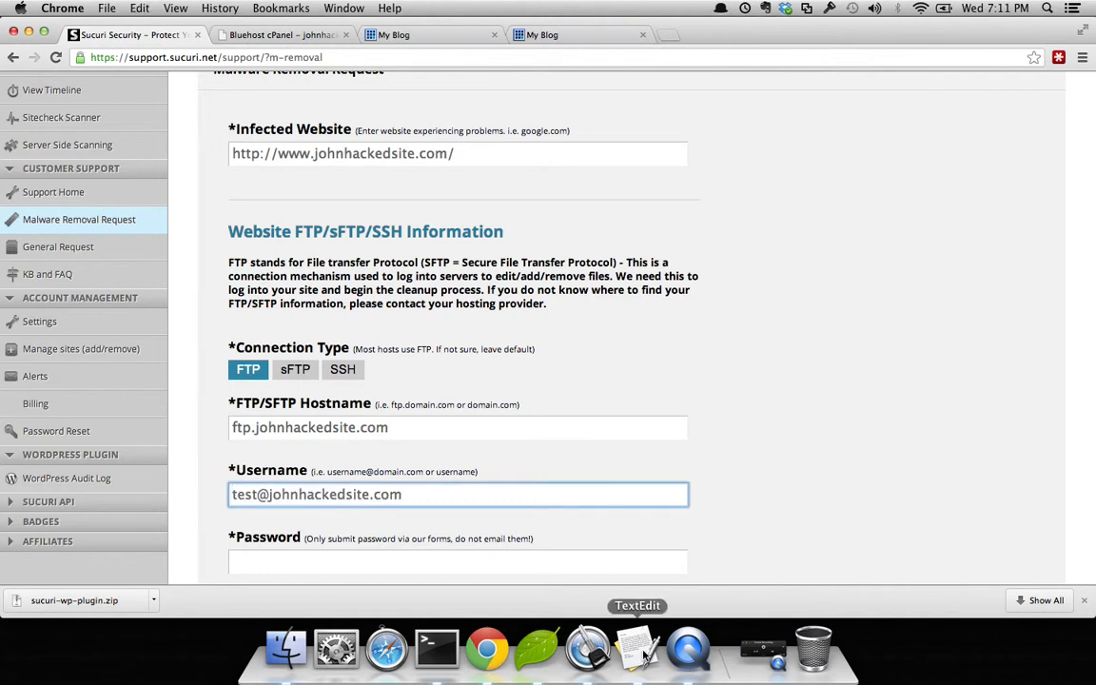
left_click(635, 651)
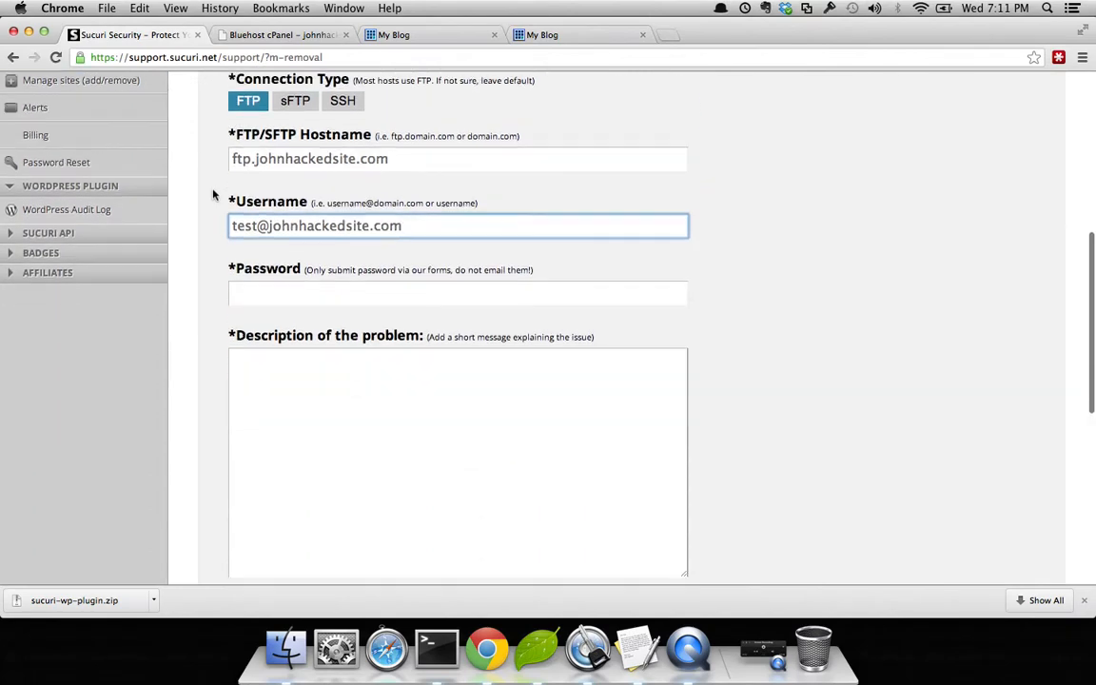
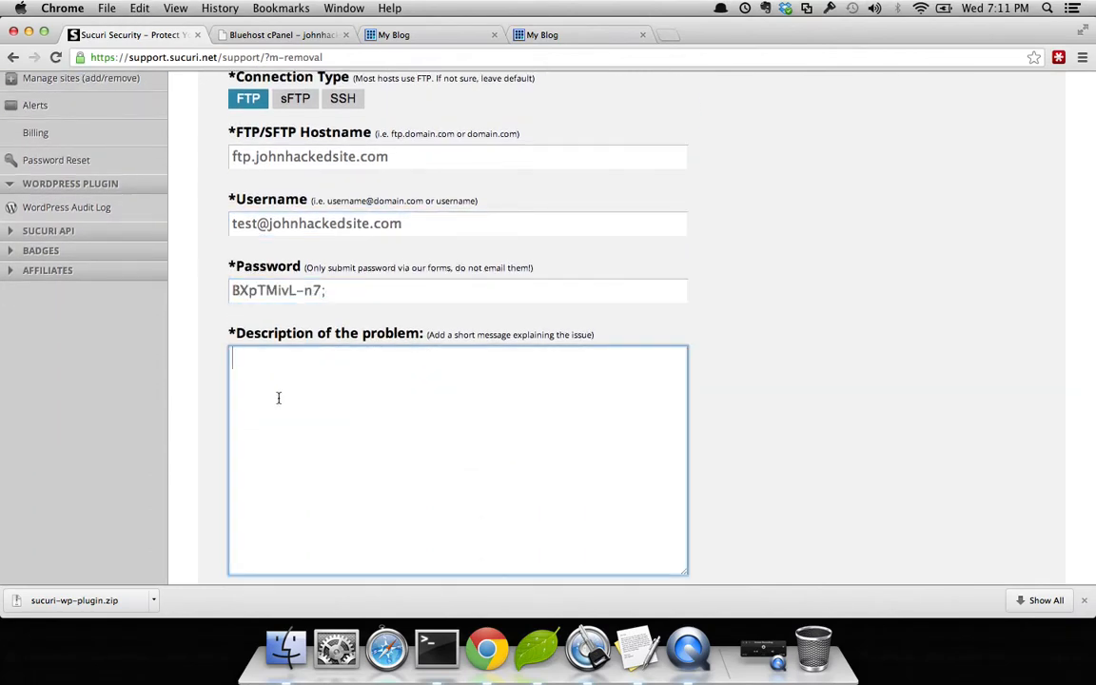
Step: Write the message: 'Hi Guys, I have a problem, Google has blacklisted my account, please review. Thanks'
type("Hi Guys")
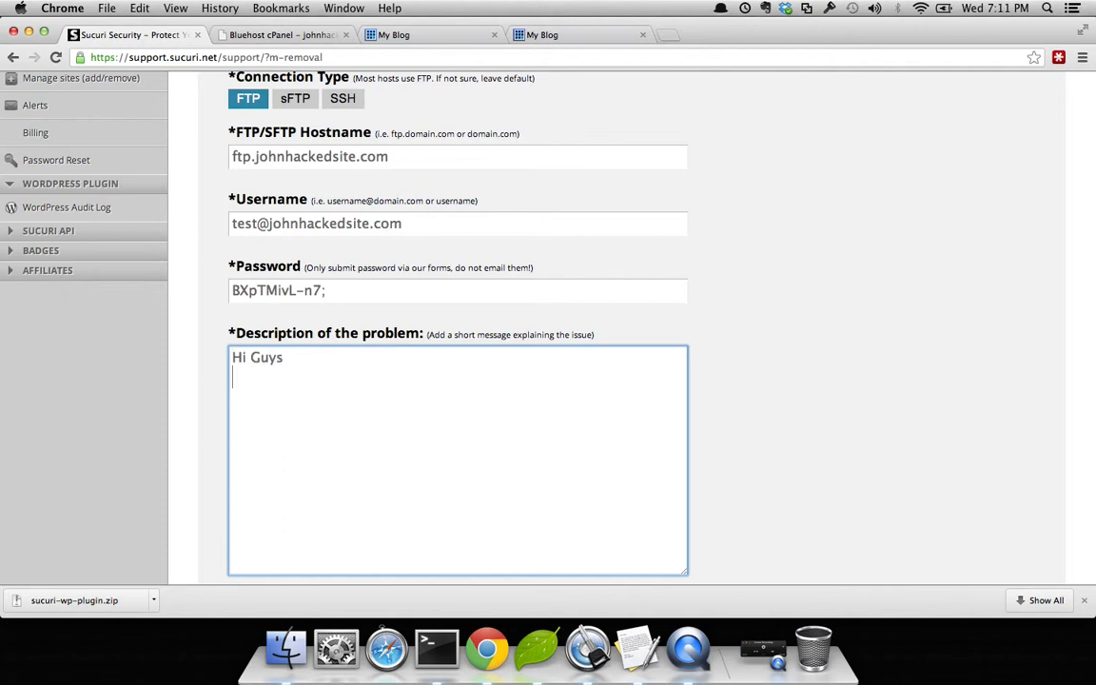
type("I have a proble")
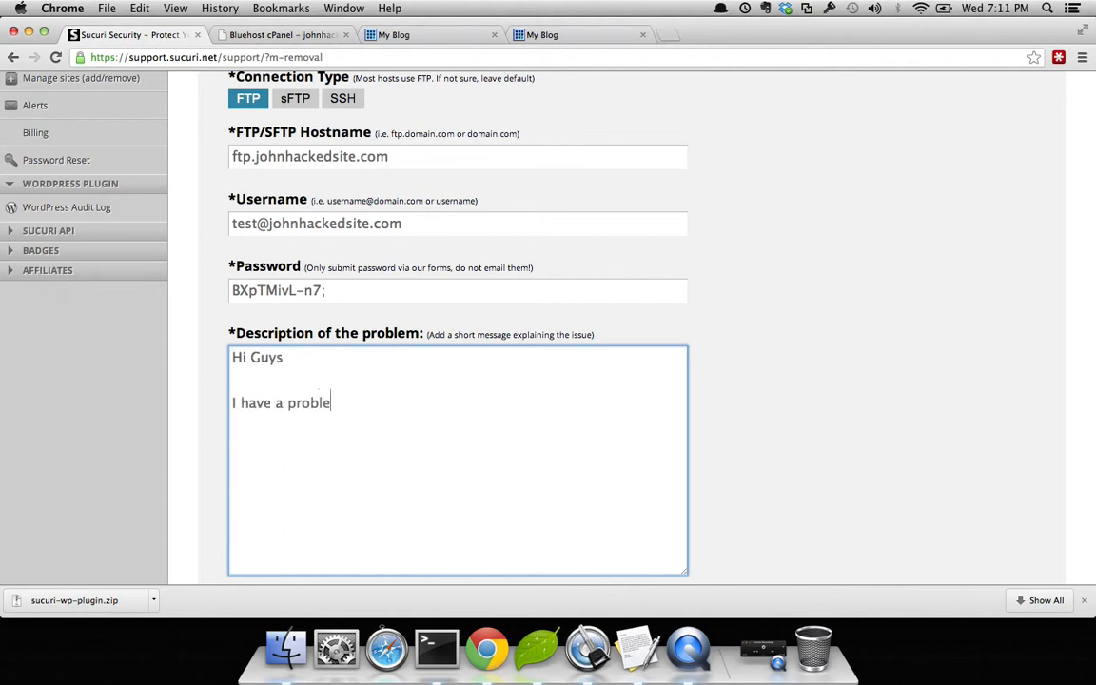
type("m, Google")
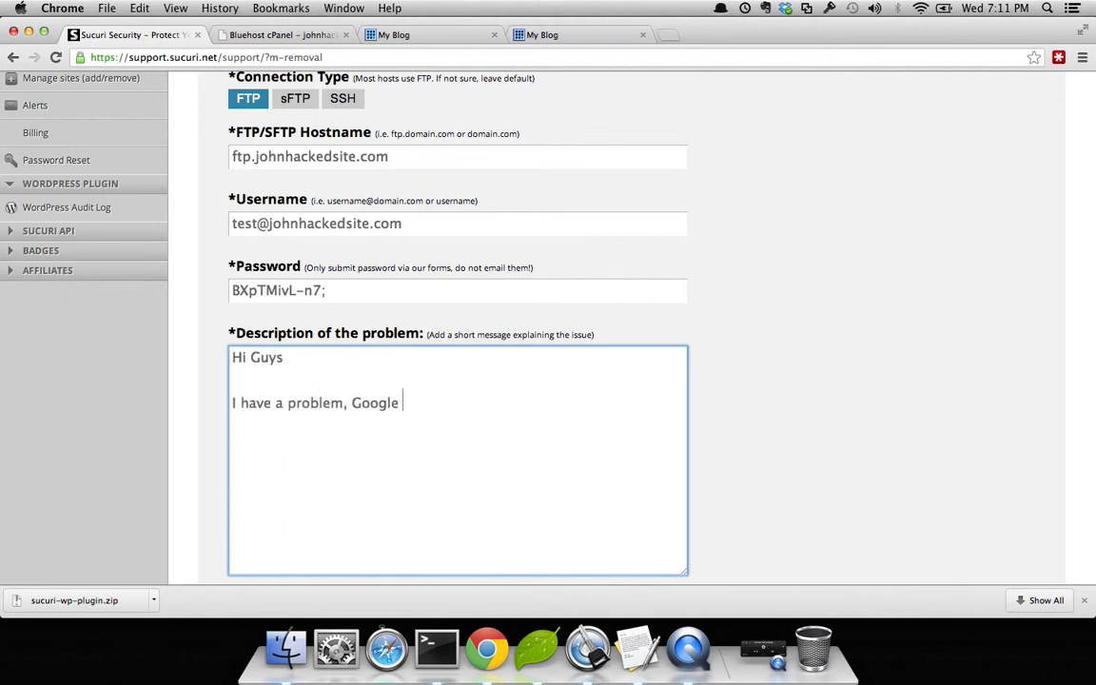
type("has blacklisted m")
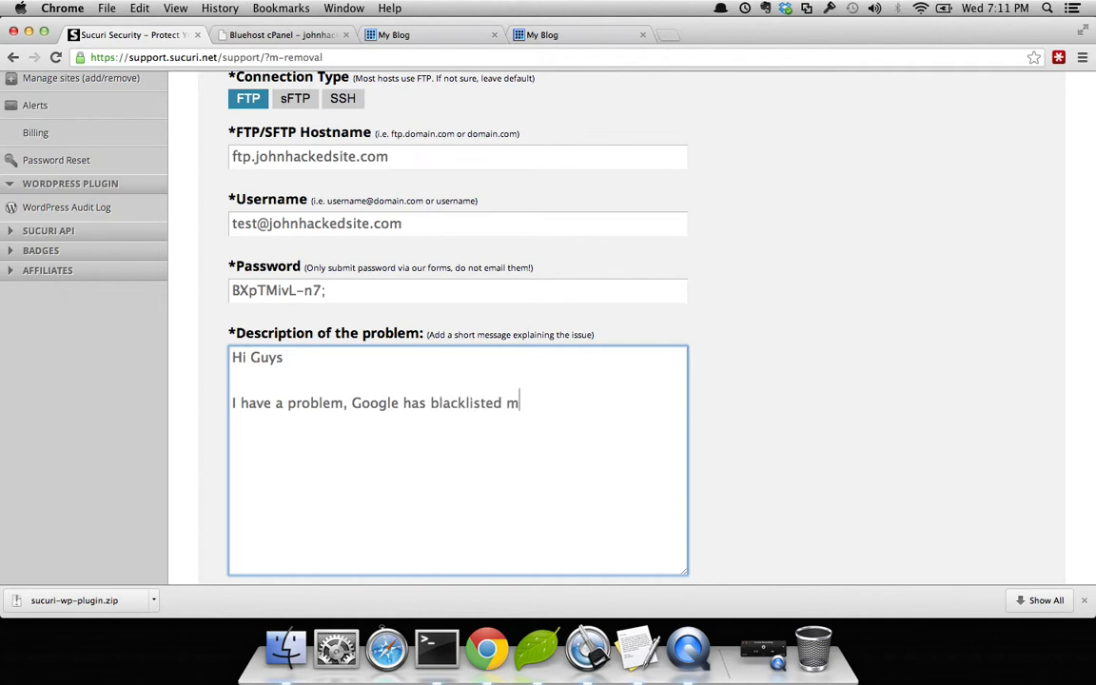
type("y account,")
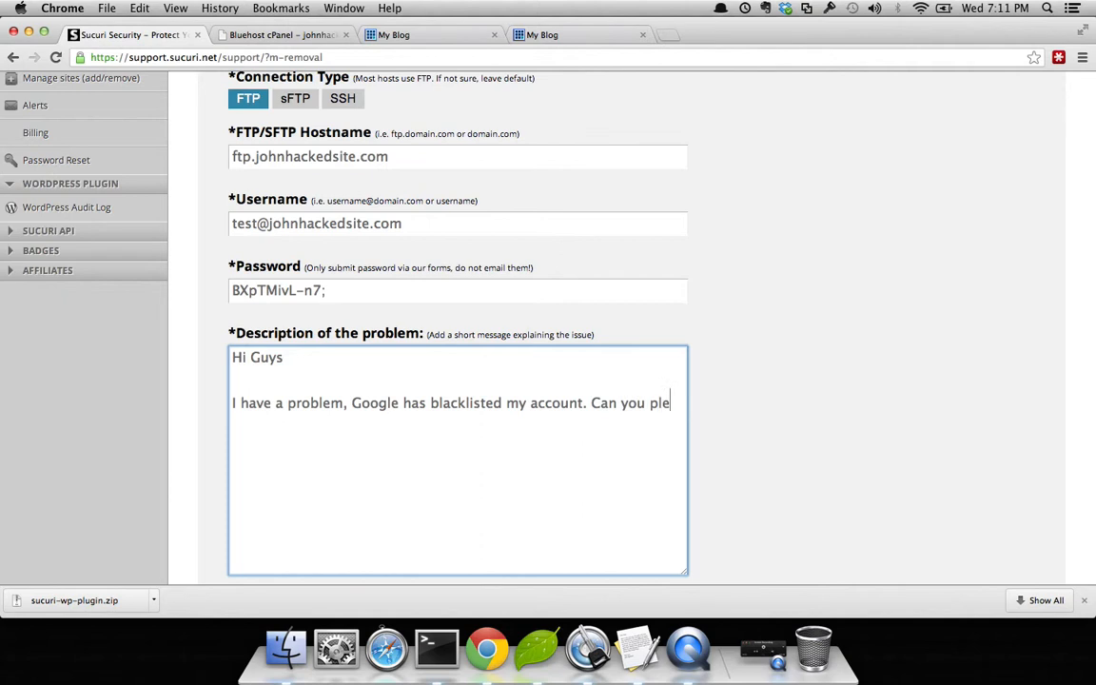
type("ase review.")
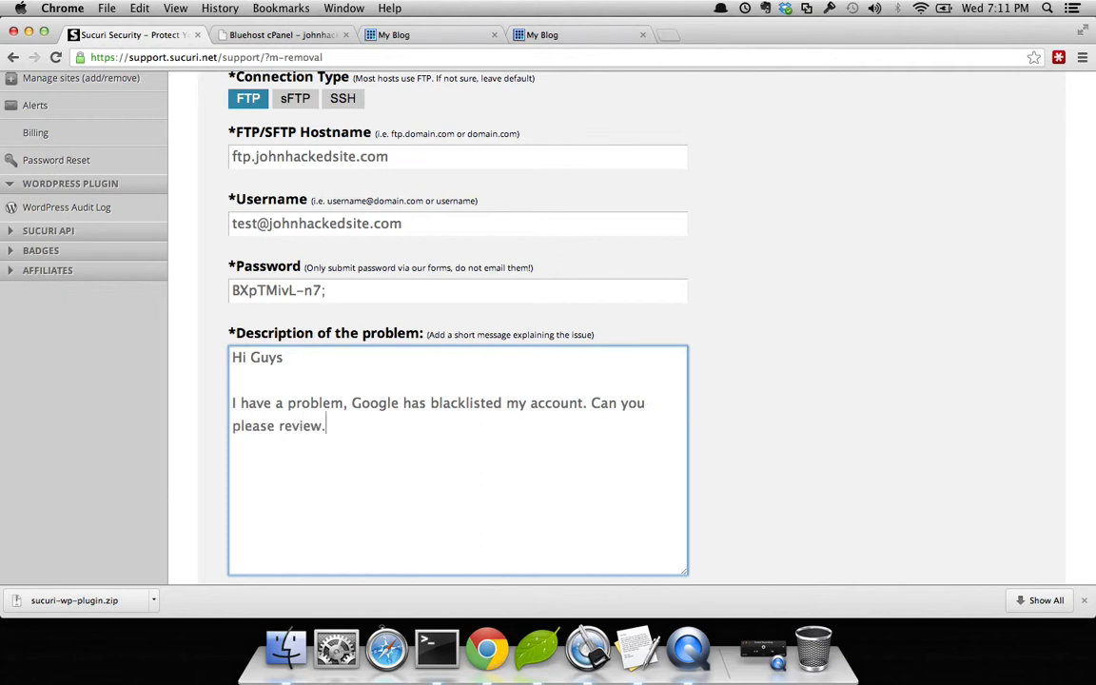
type("Thanks")
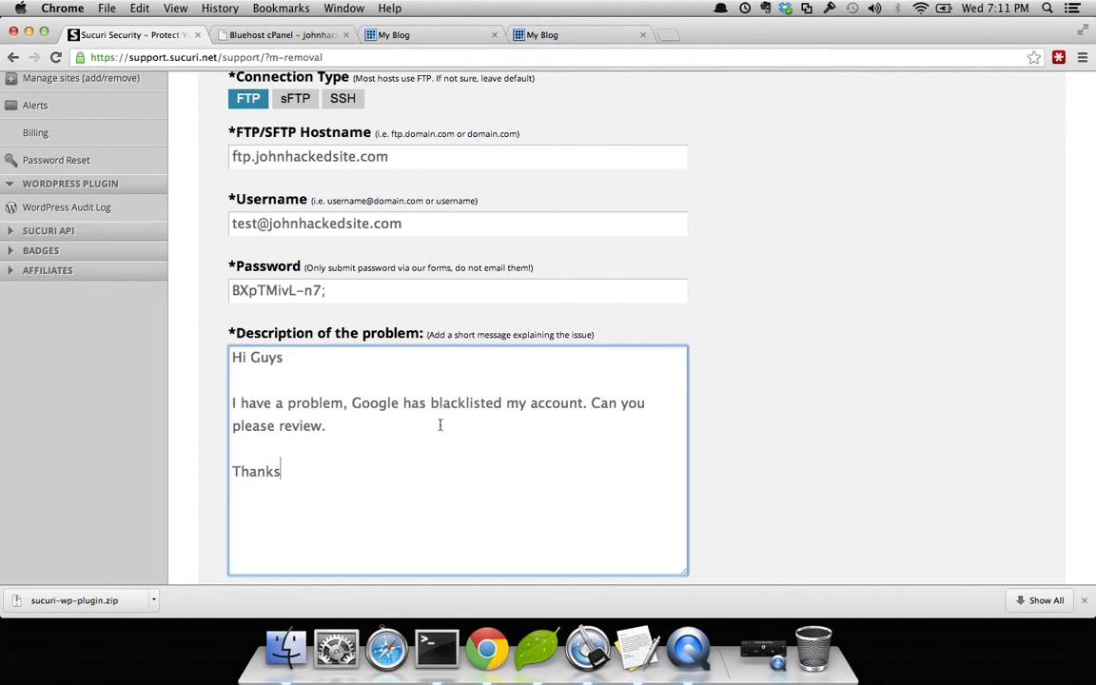
scroll("down", 3)
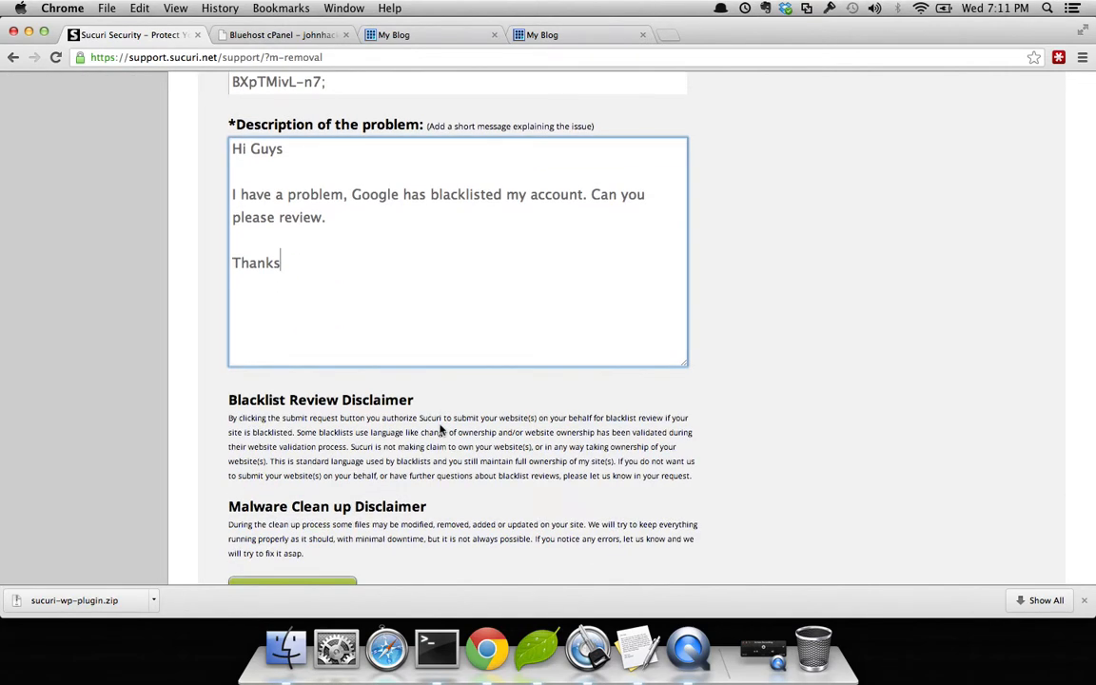
scroll("down", 3)
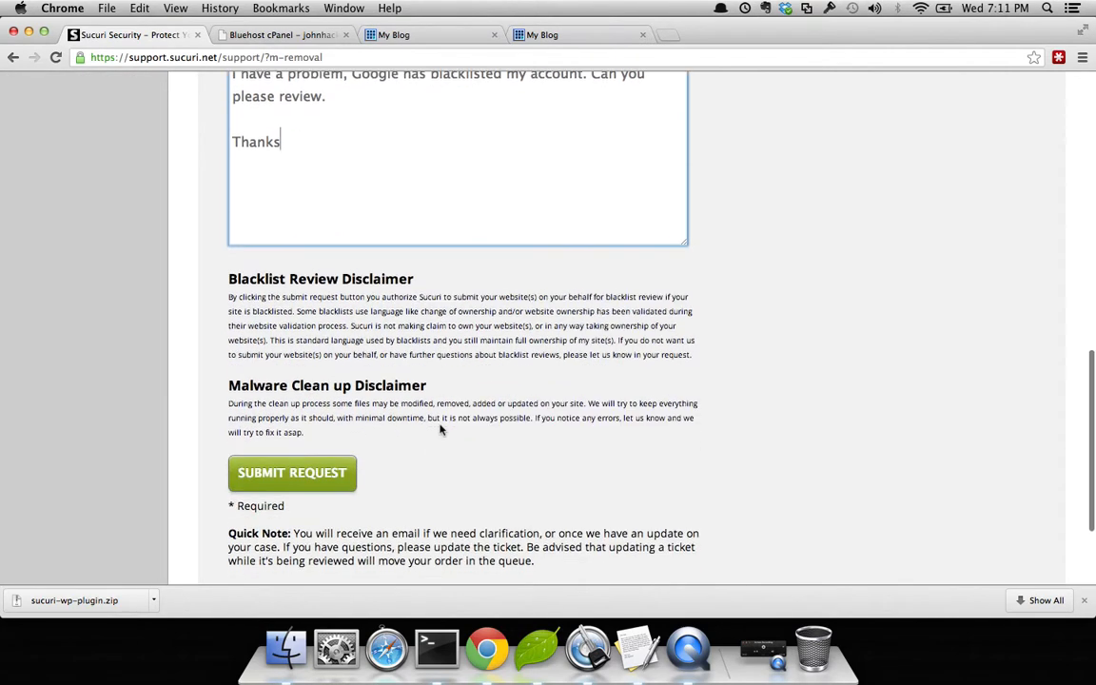
left_click(292, 473)
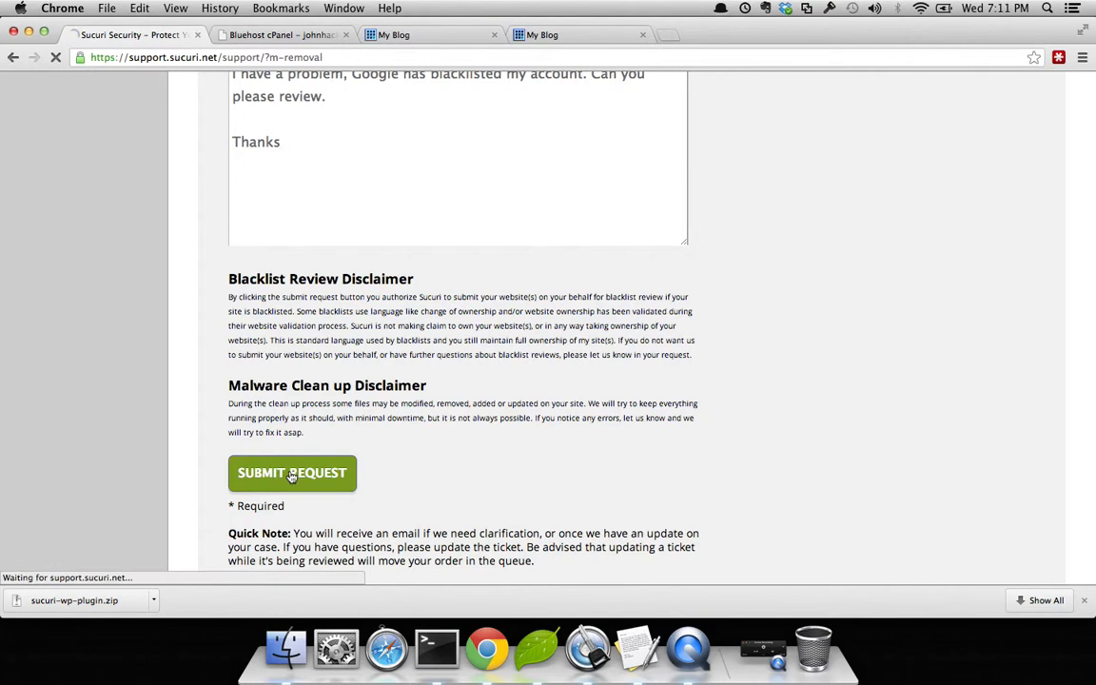
left_click(292, 473)
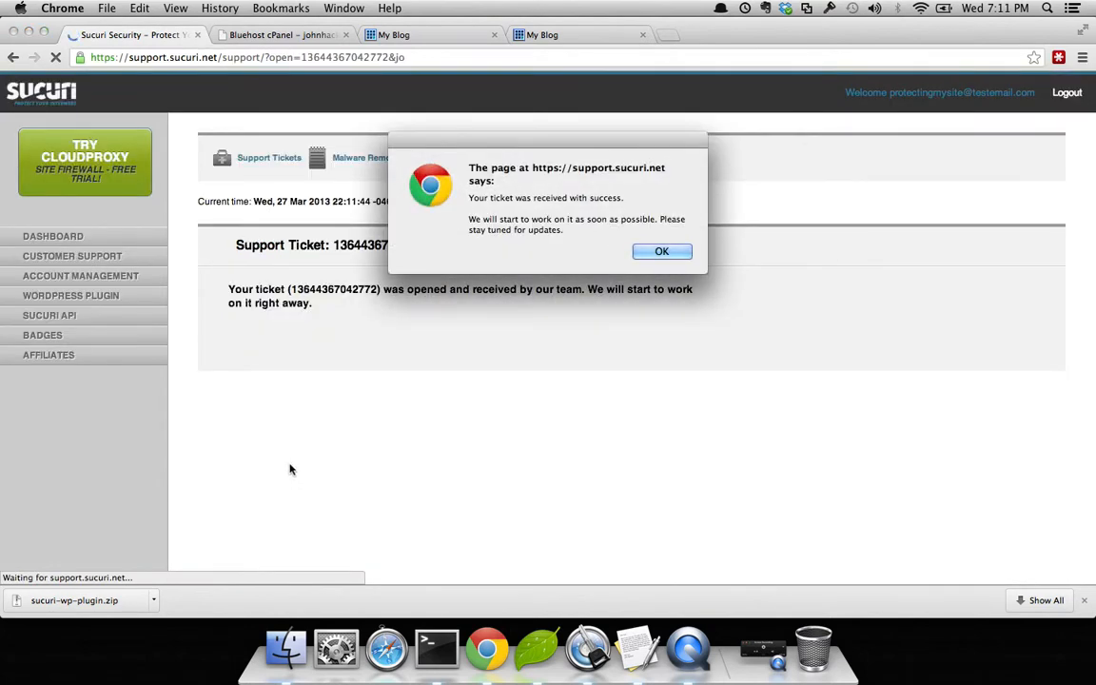
mouse_move(626, 250)
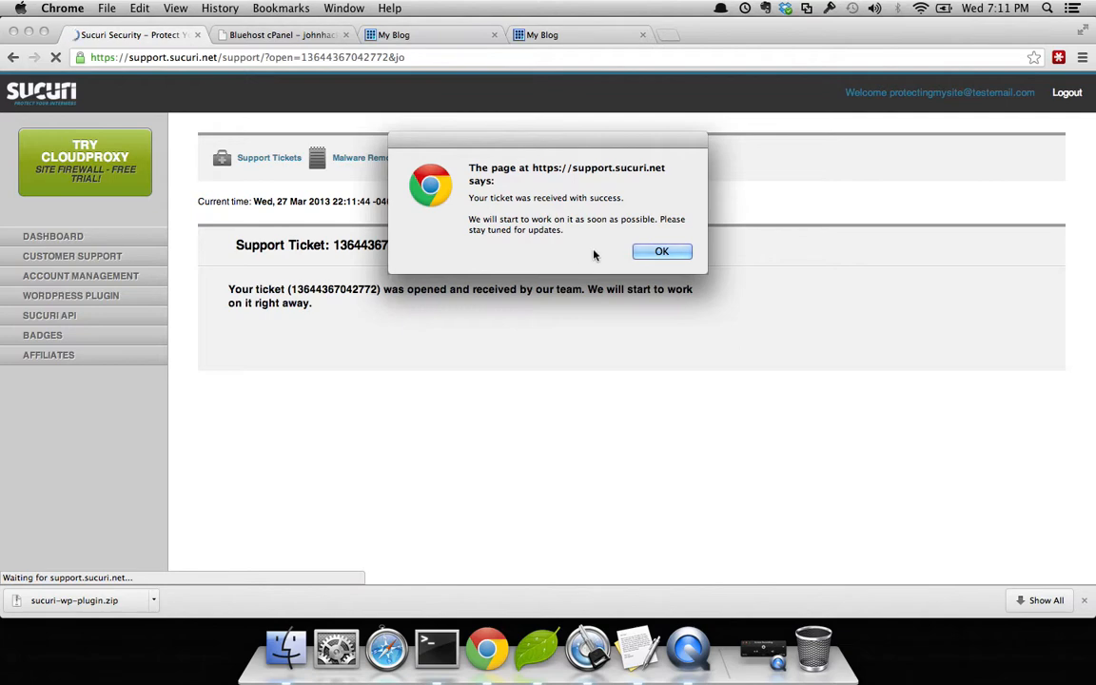
left_click(661, 251)
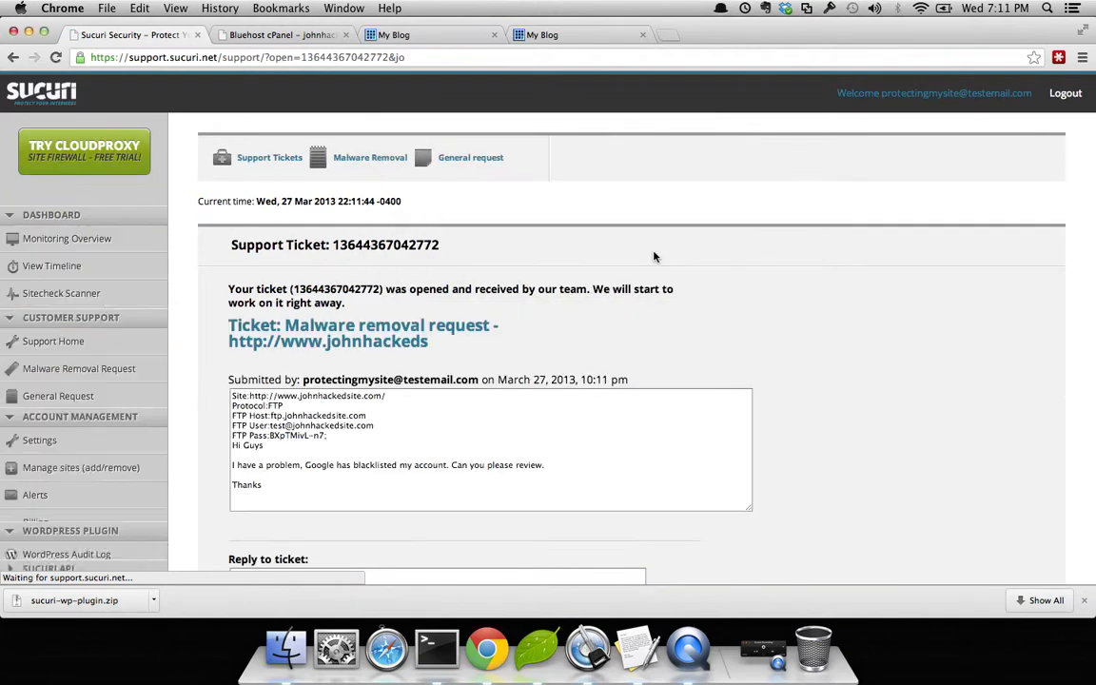
scroll("down", 3)
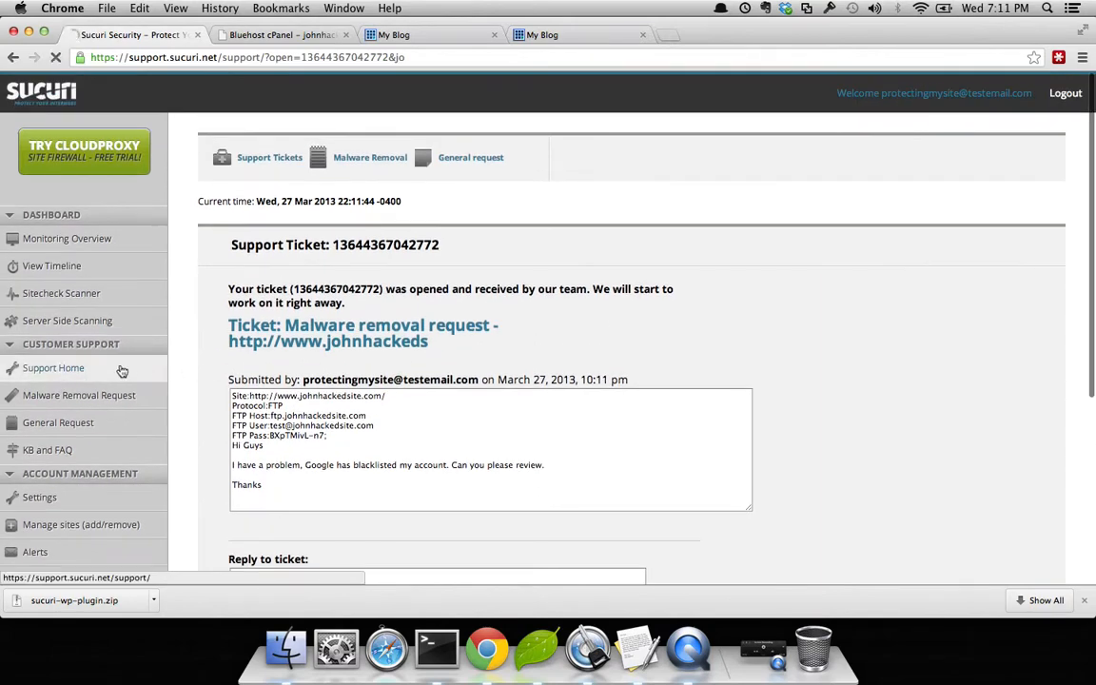
left_click(53, 367)
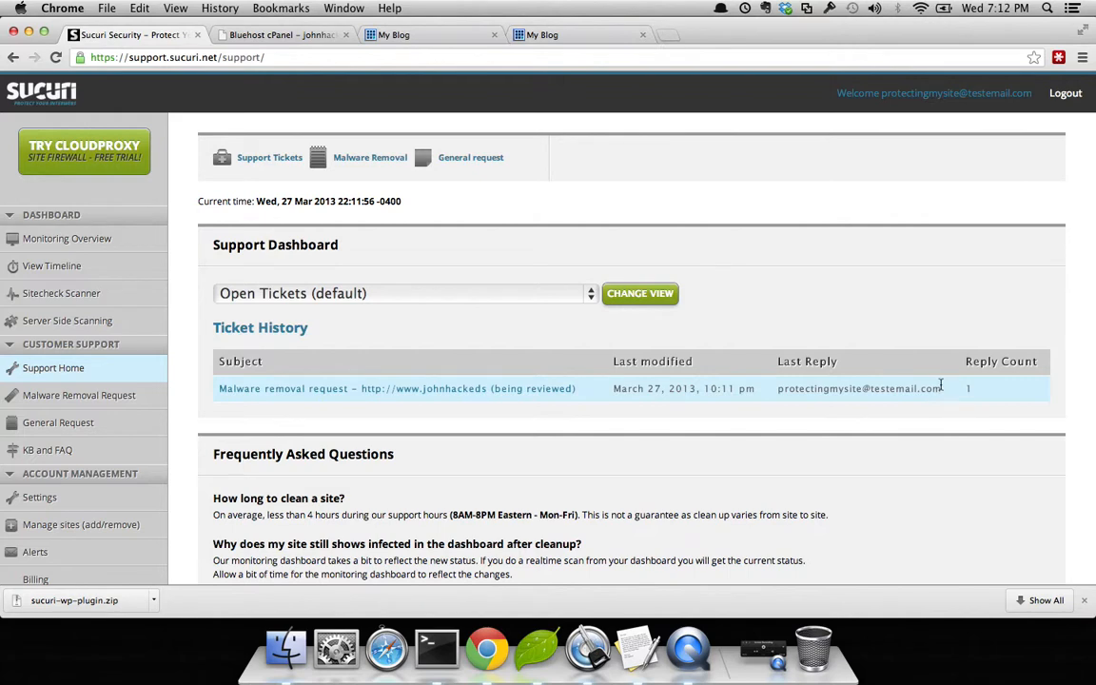
mouse_move(448, 395)
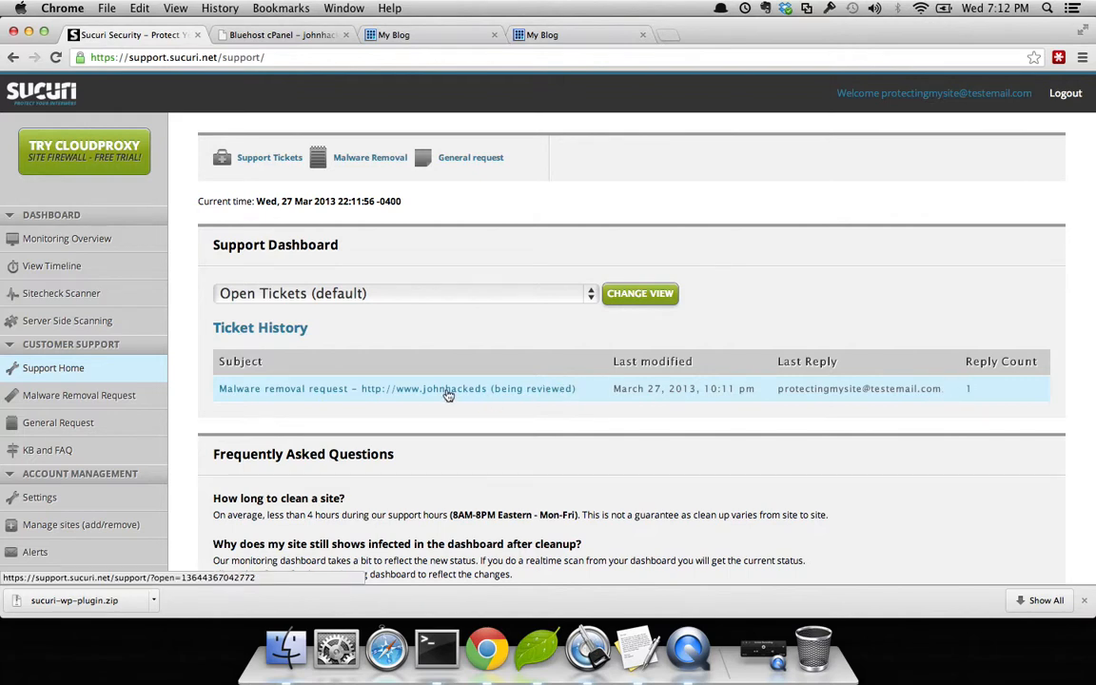
left_click(447, 388)
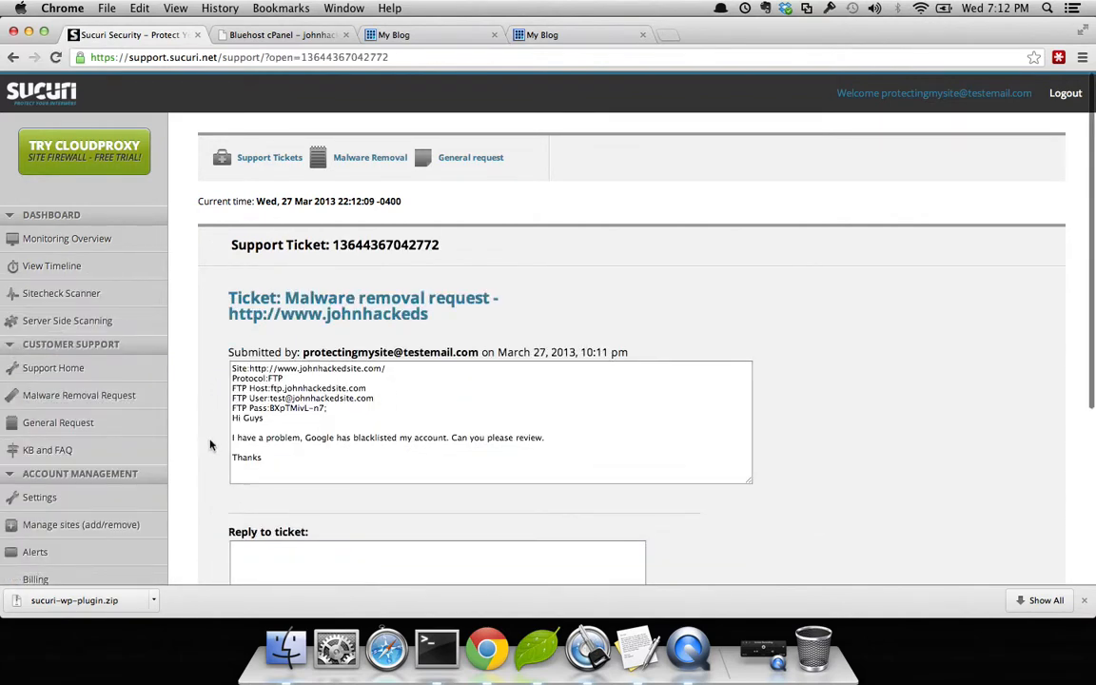
scroll("down", 3)
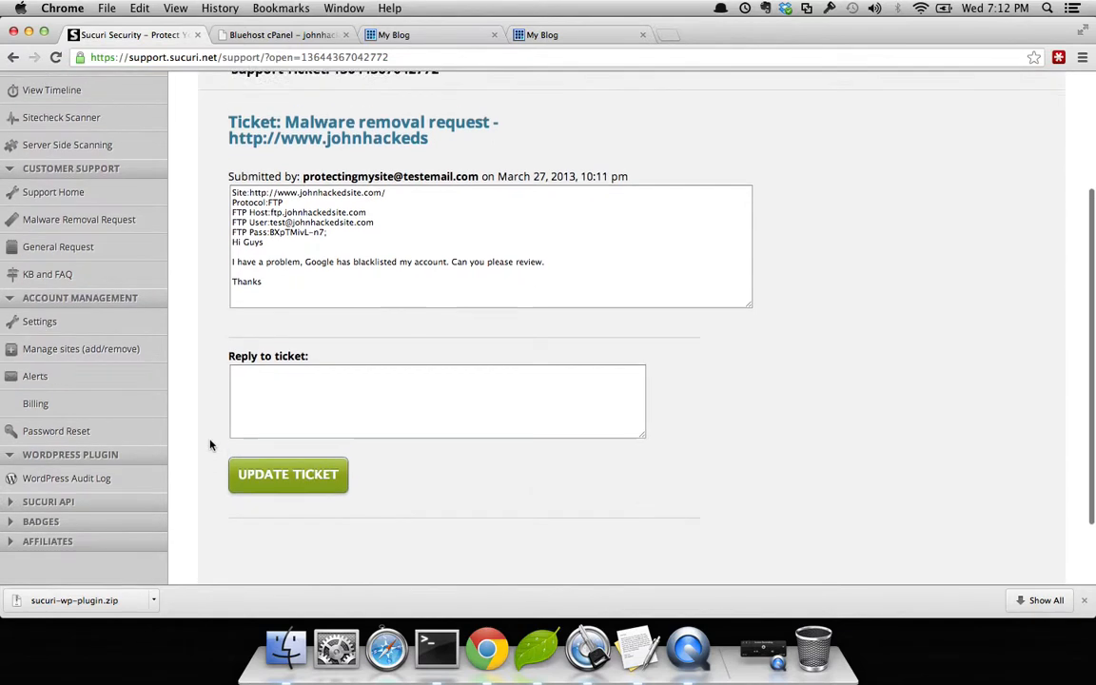
scroll("up", 3)
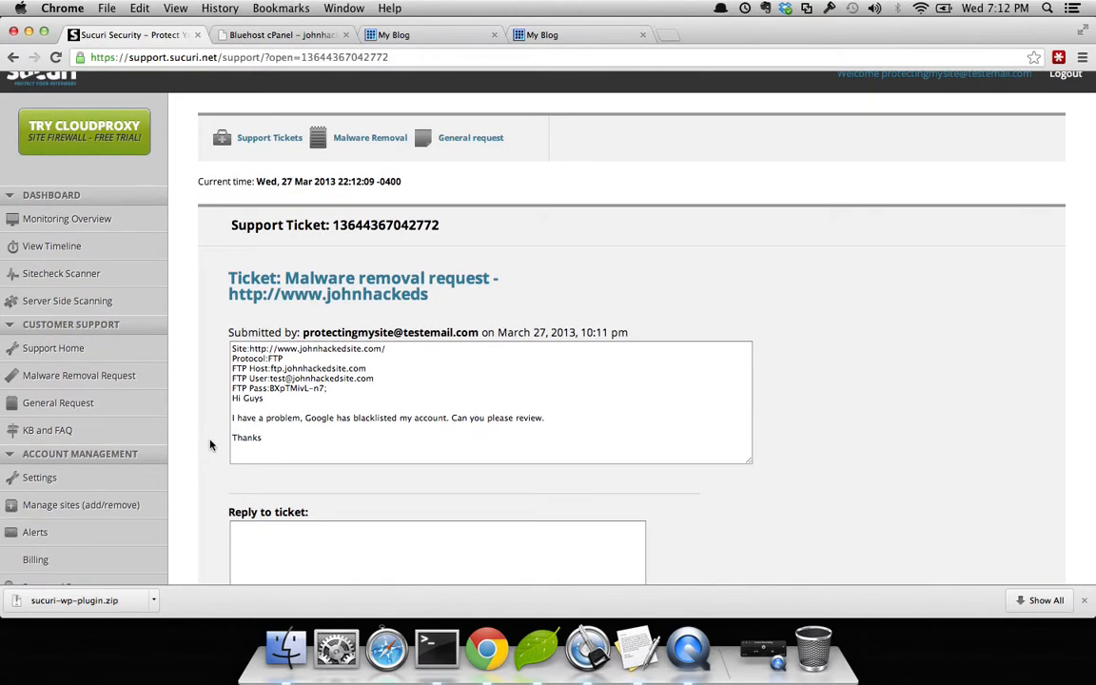